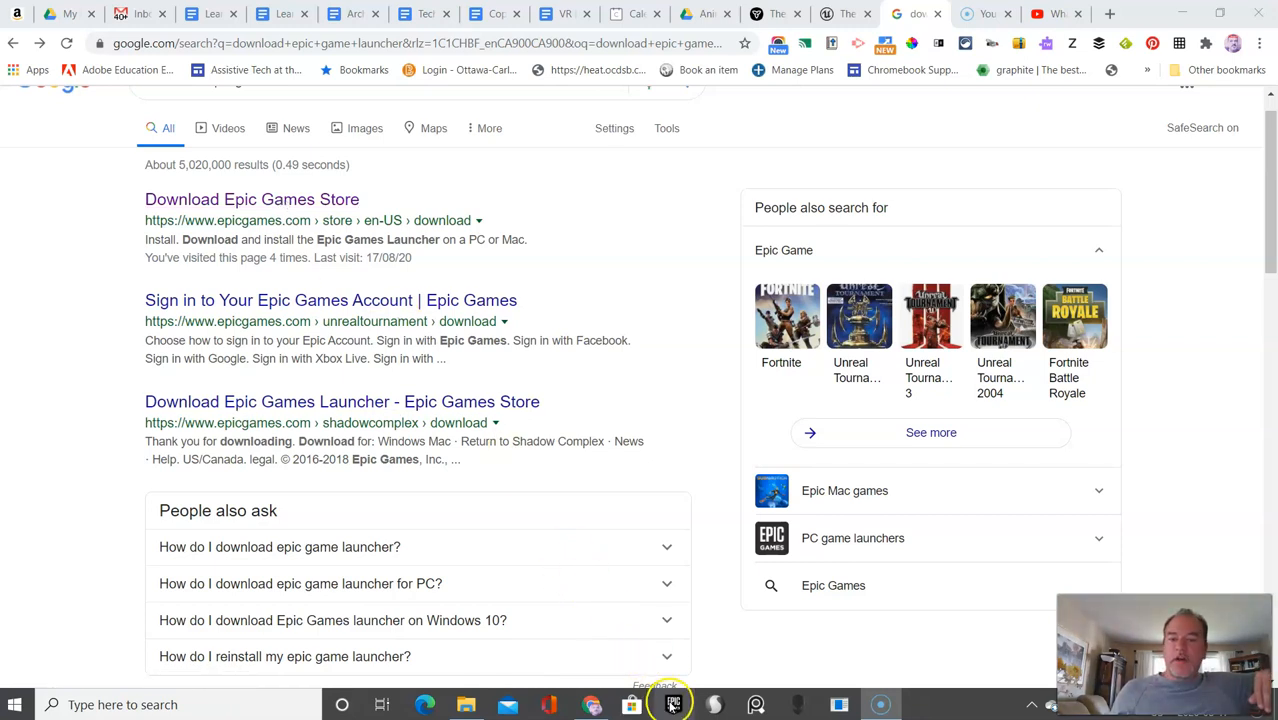
# Launch the Epic Games Launcher and sign in through the Google account.
pyautogui.click(672, 704)
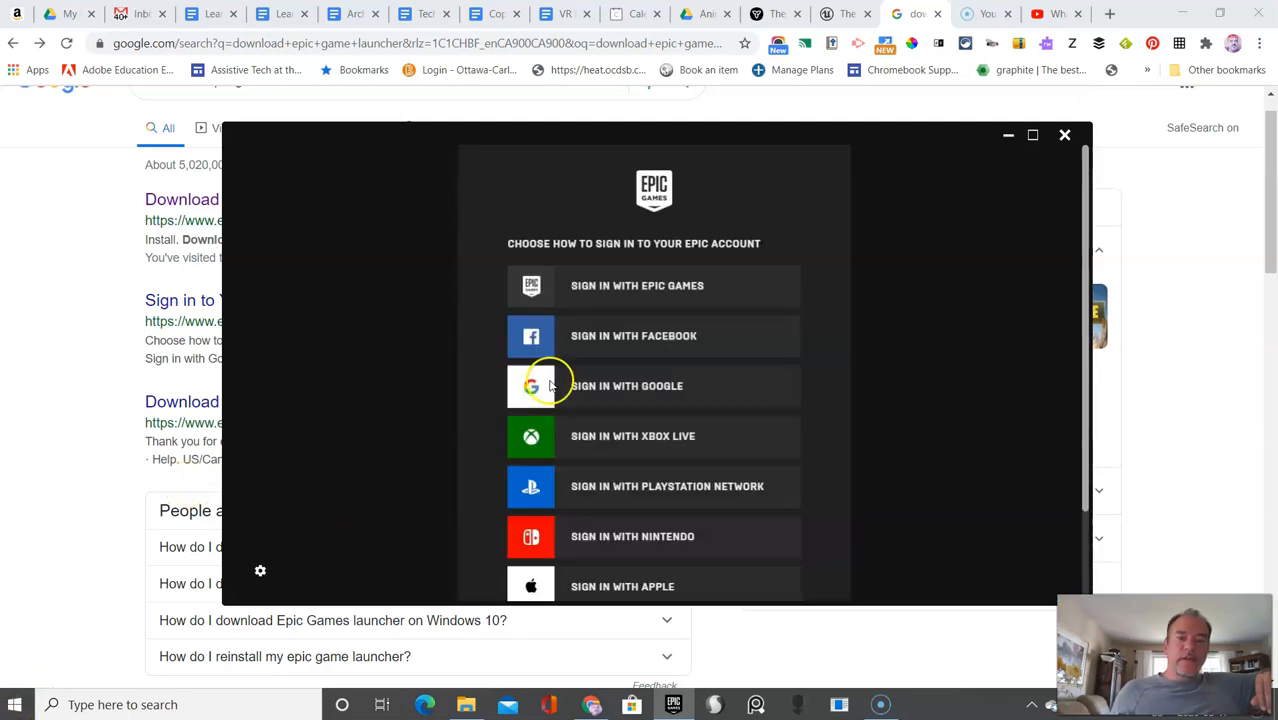
pyautogui.click(627, 386)
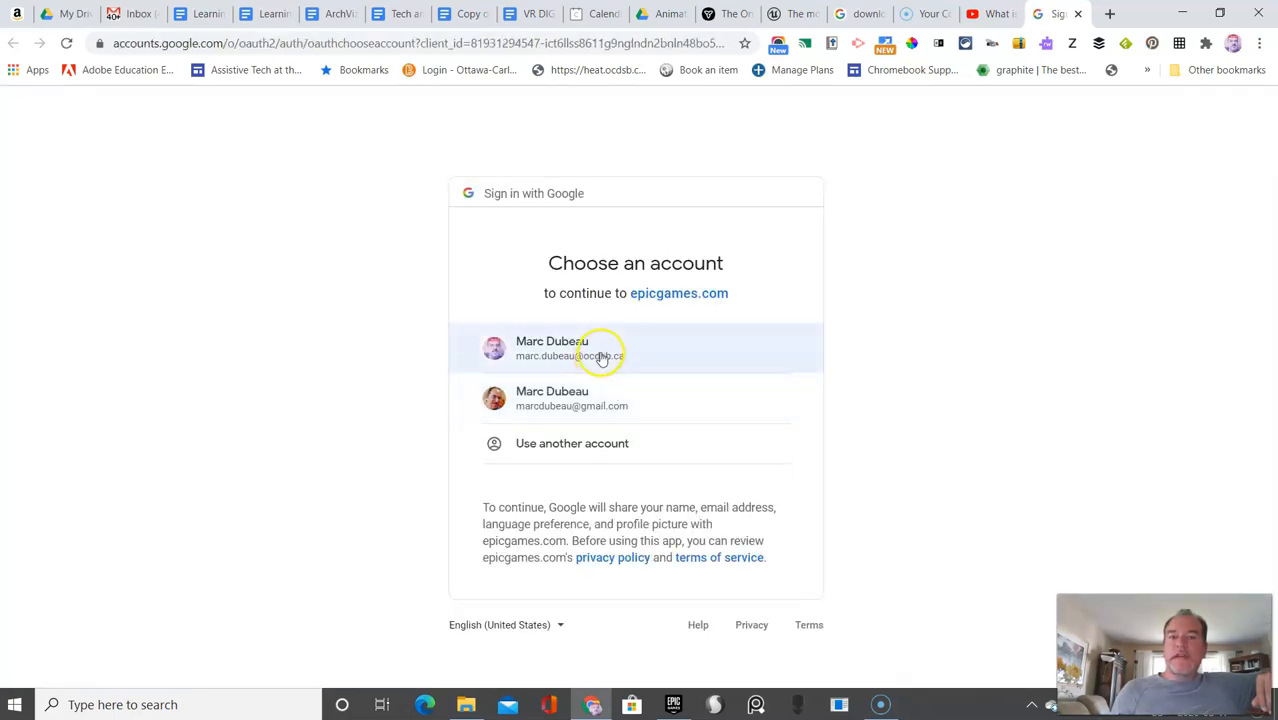
pyautogui.click(600, 348)
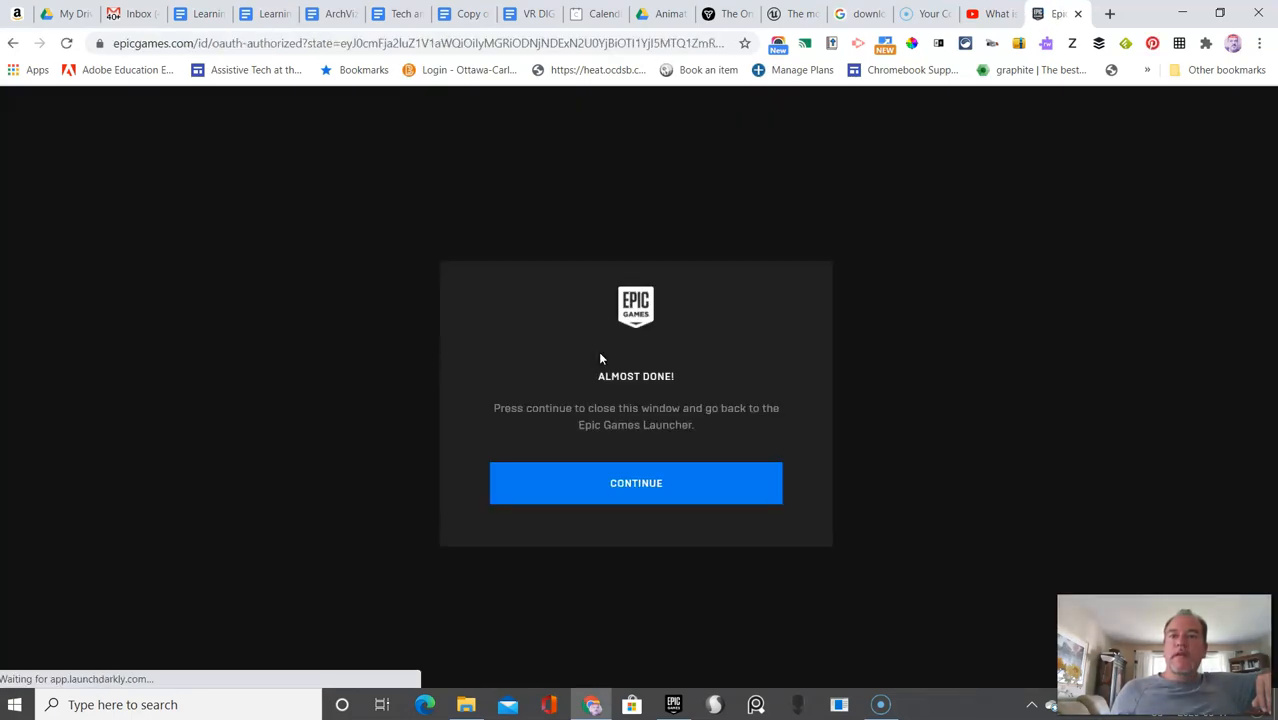
pyautogui.click(636, 483)
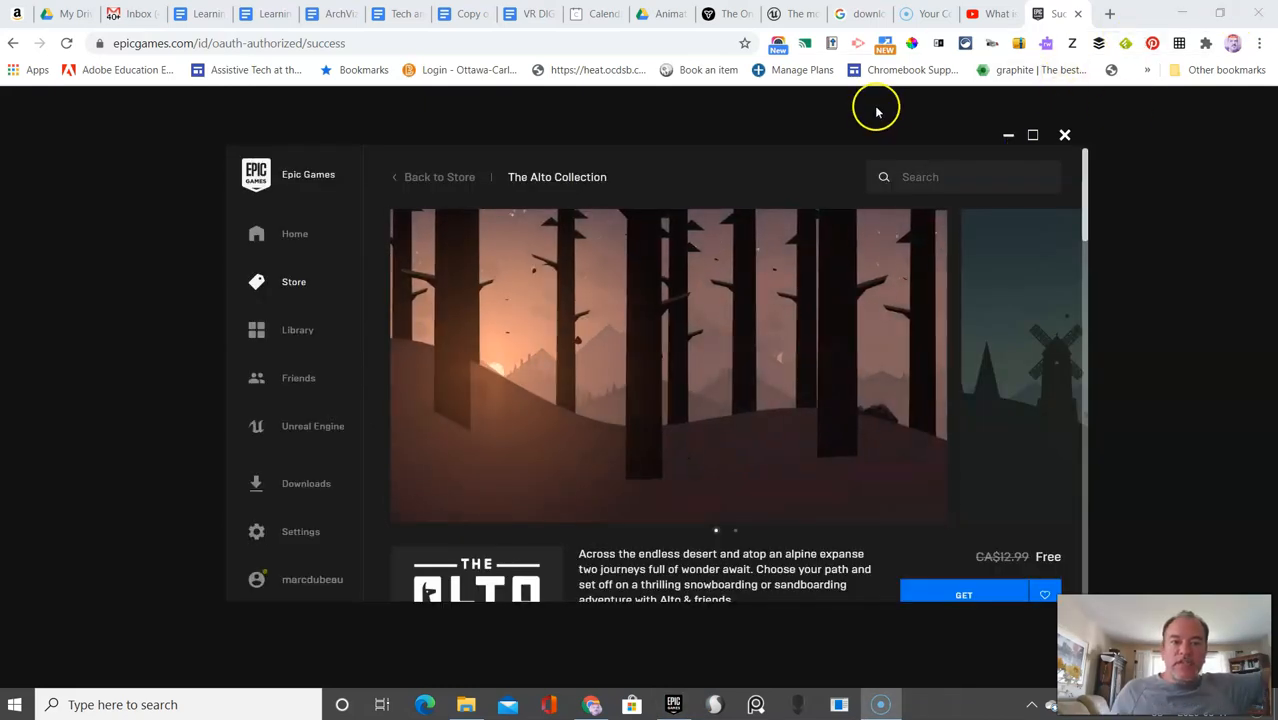
# Switch the launcher to its Unreal Engine section showing news and featured content.
pyautogui.click(600, 315)
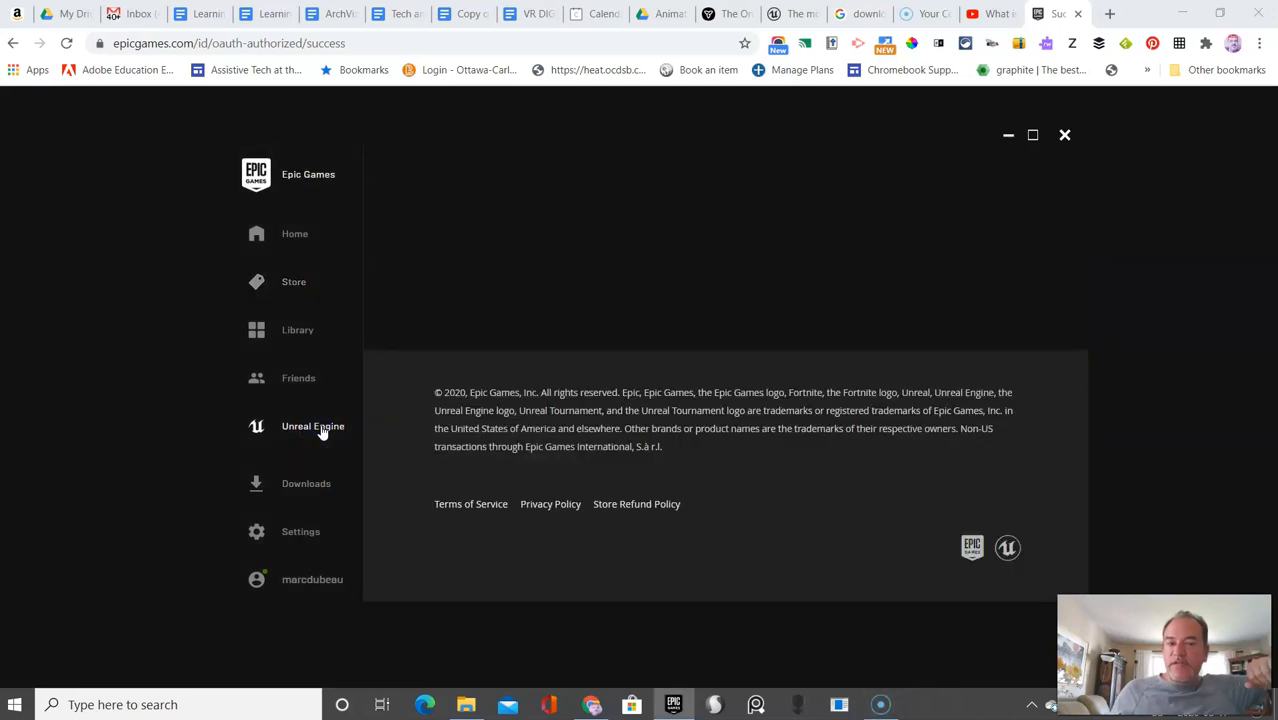
pyautogui.click(313, 426)
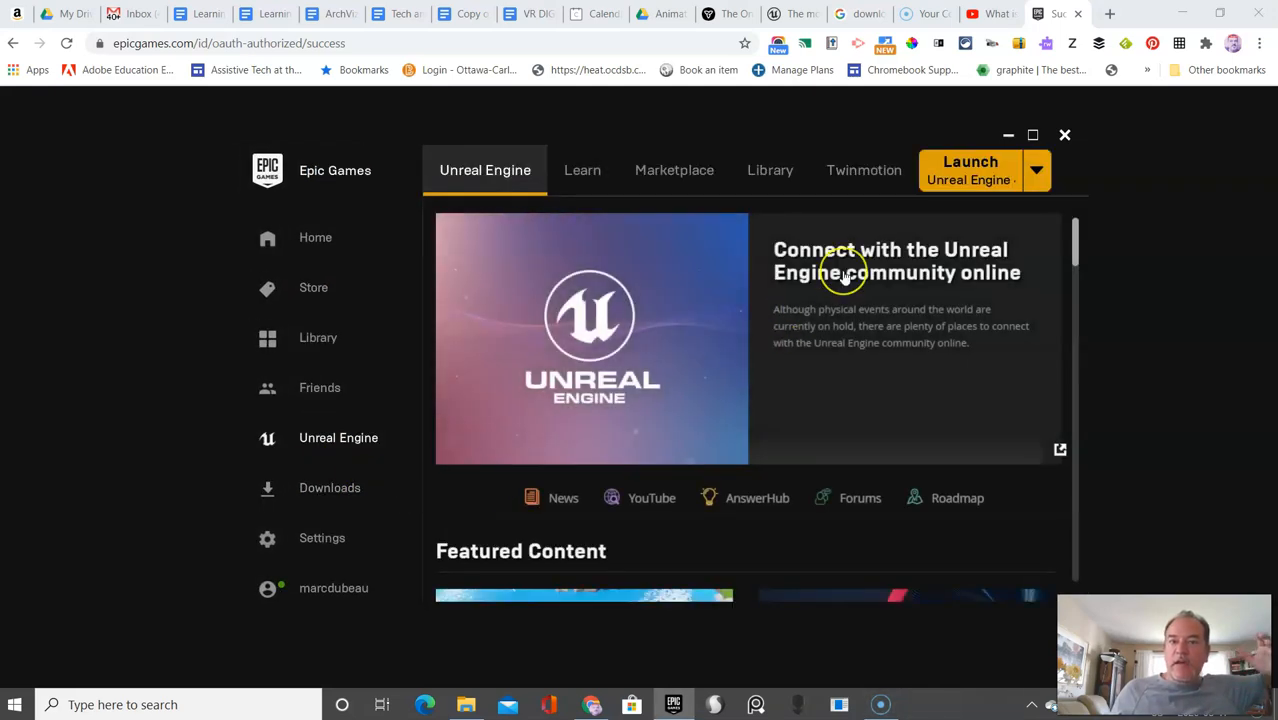
pyautogui.moveTo(627, 230)
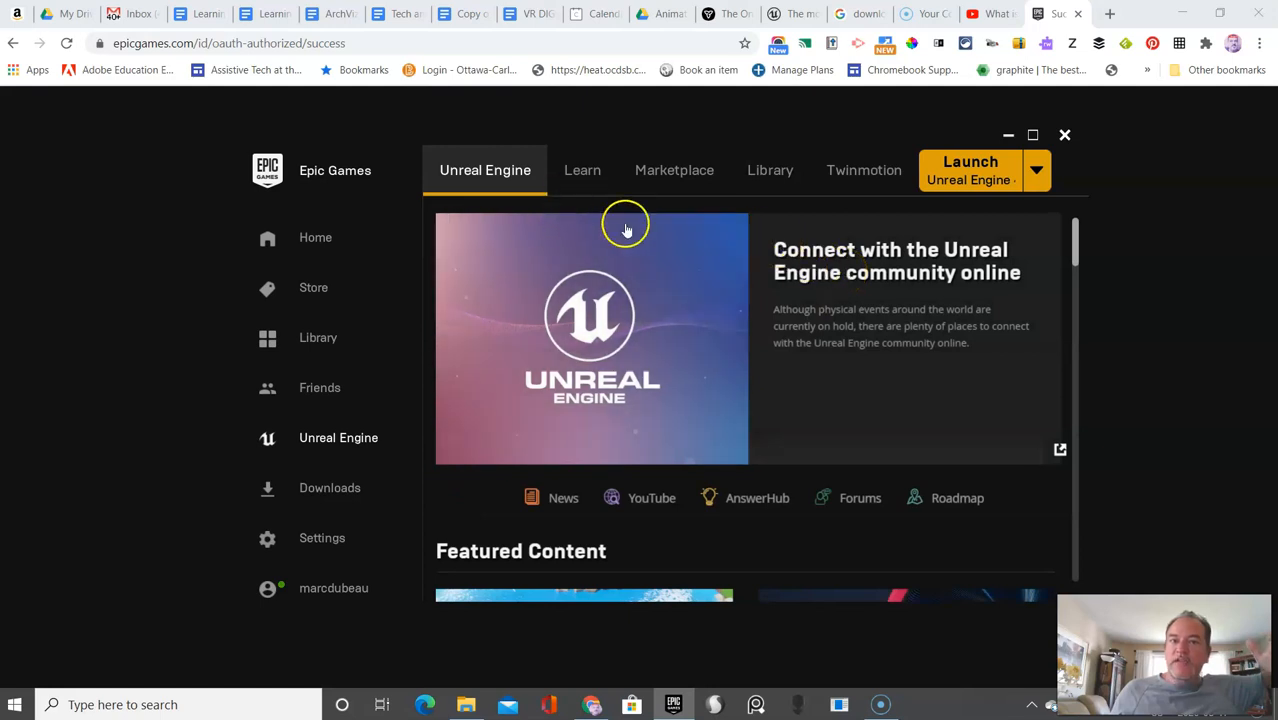
pyautogui.moveTo(970, 178)
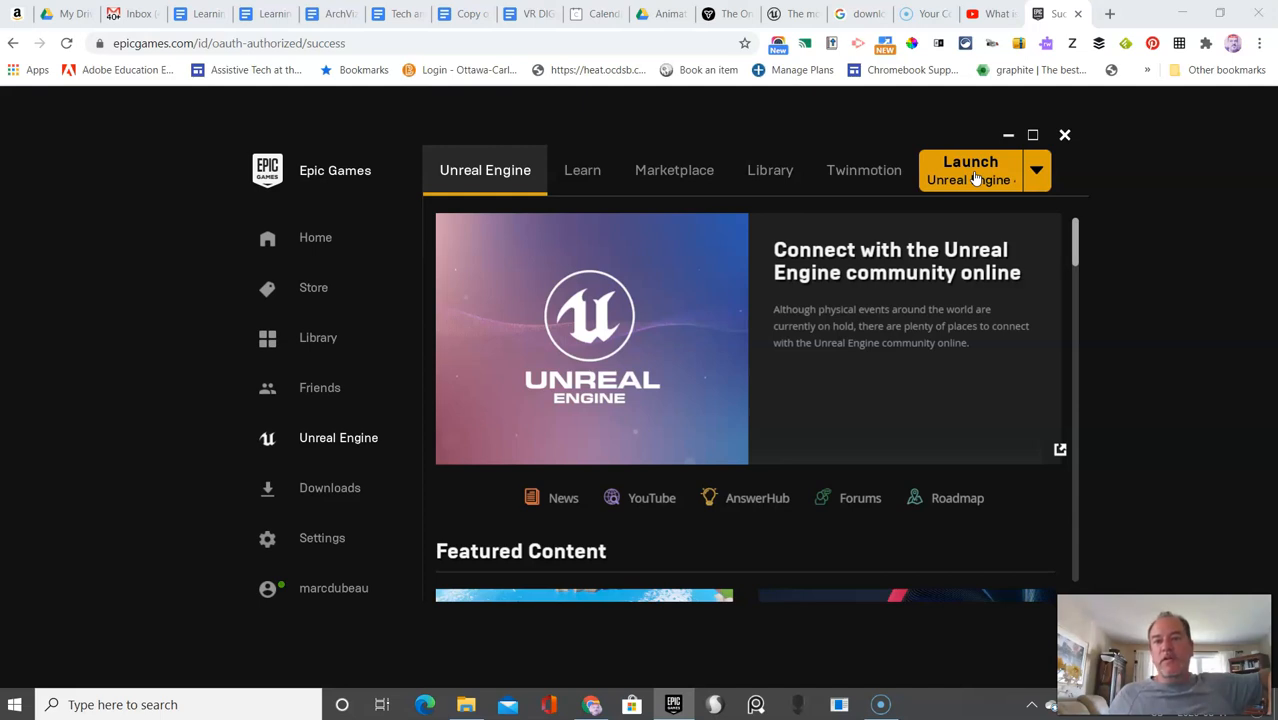
# From the Library, launch Unreal Engine version 4.25.3.
pyautogui.click(770, 170)
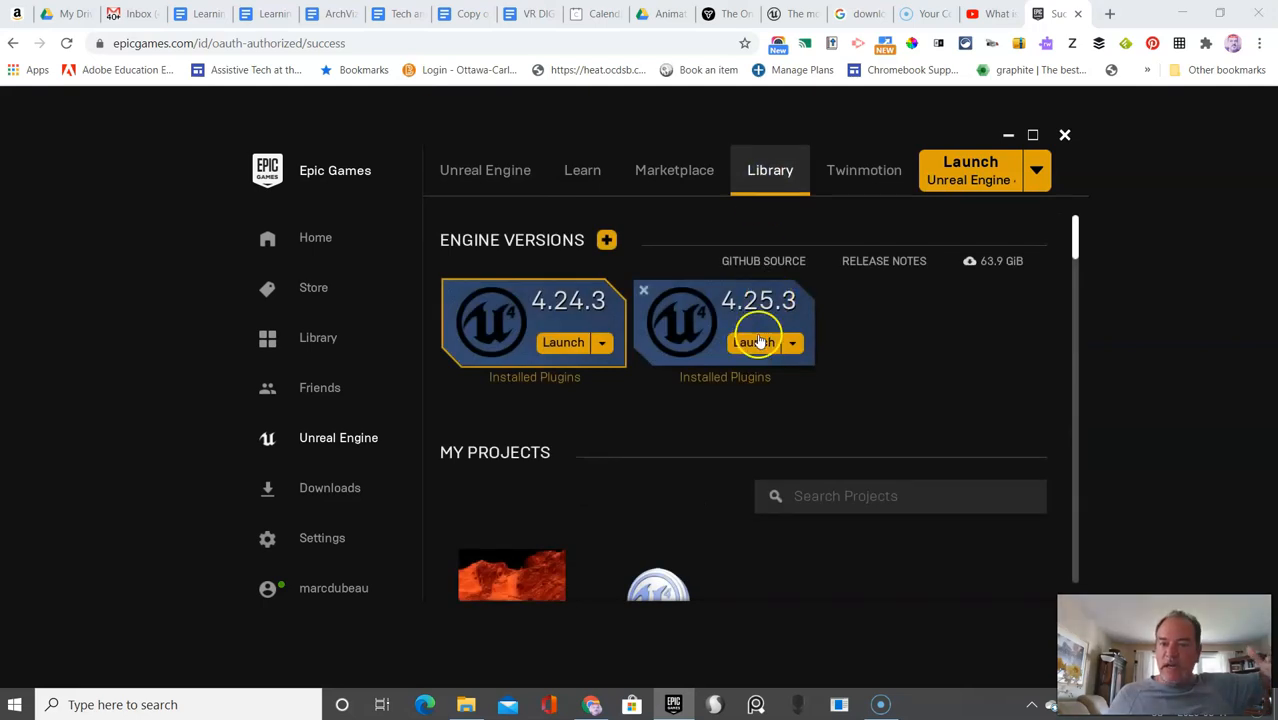
pyautogui.moveTo(836, 365)
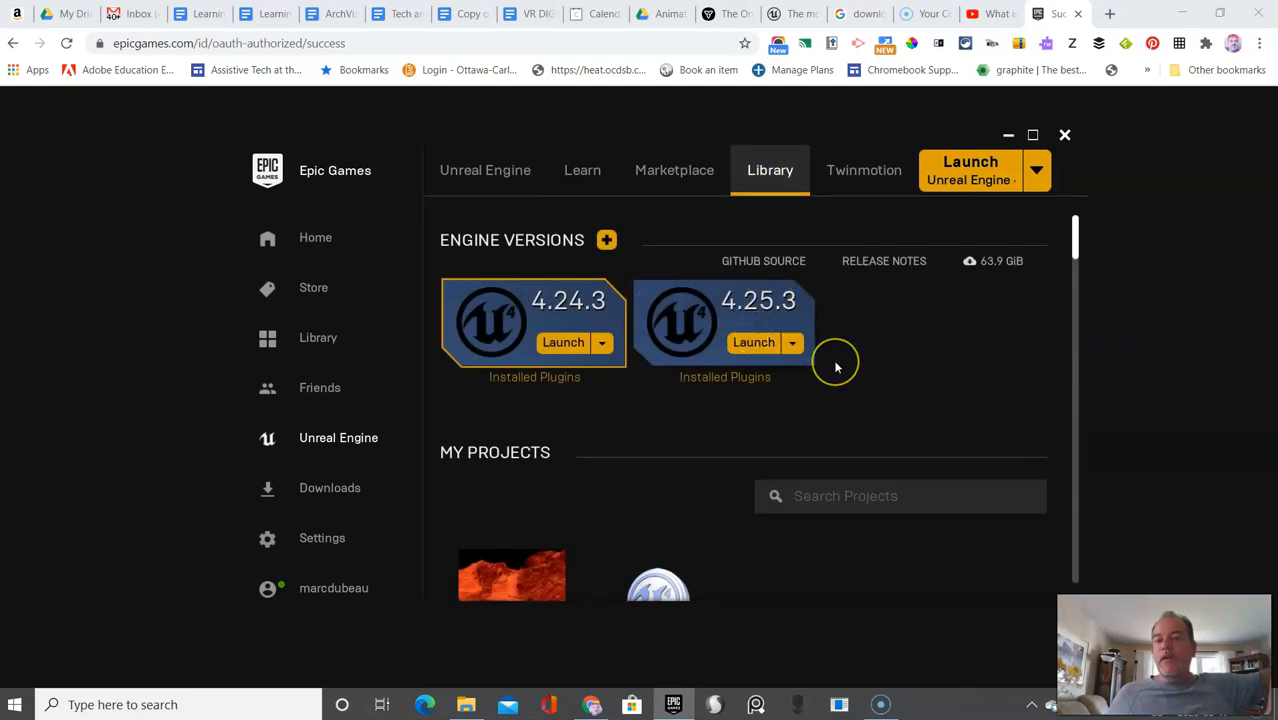
pyautogui.moveTo(836, 366)
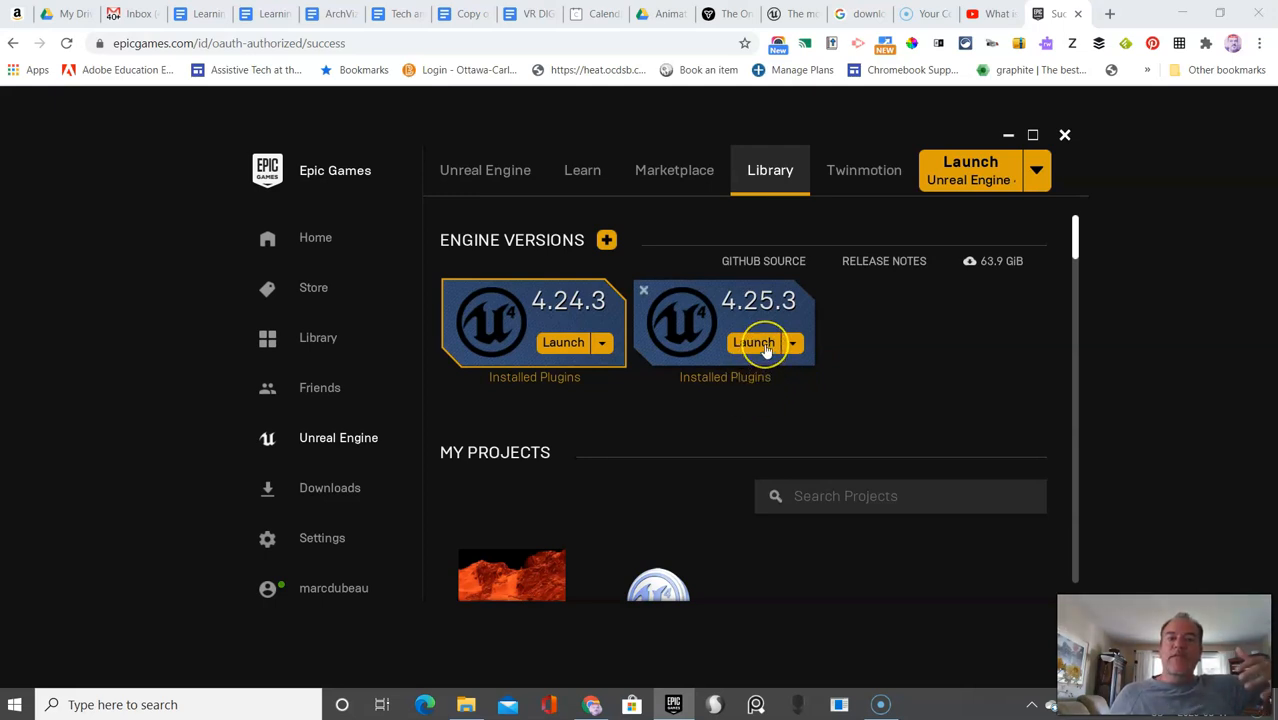
pyautogui.click(753, 342)
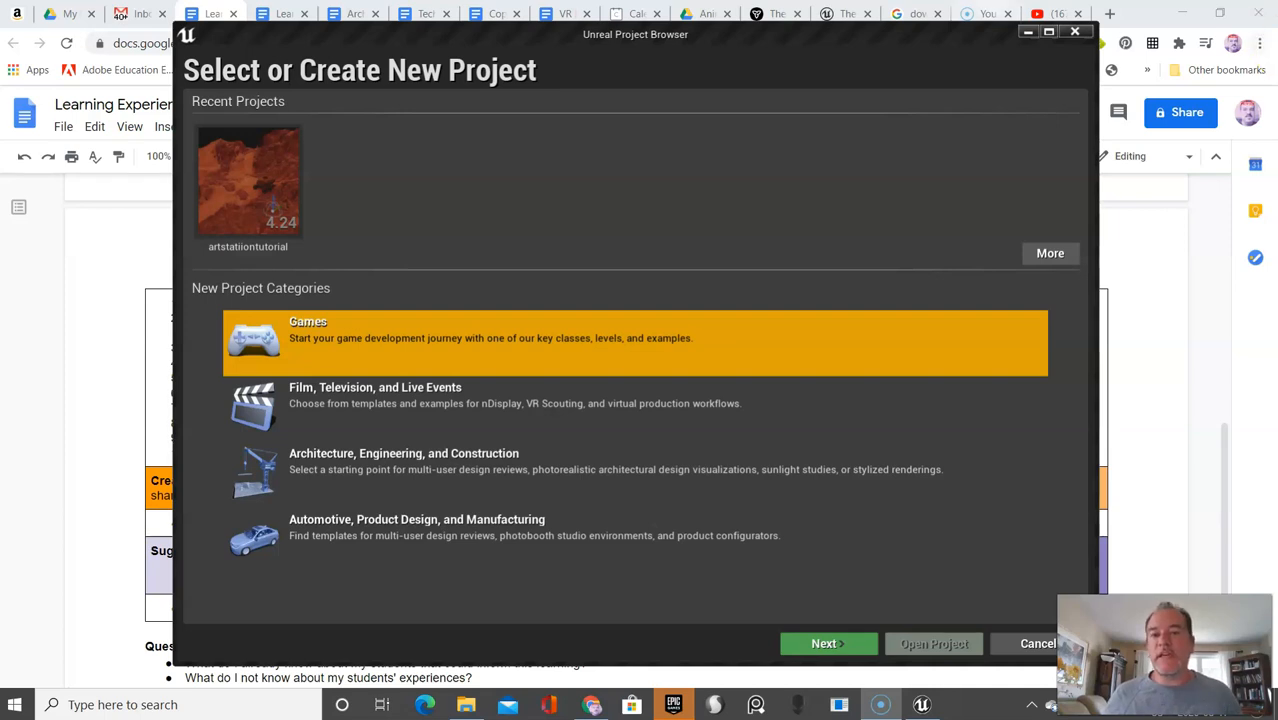
pyautogui.moveTo(365, 208)
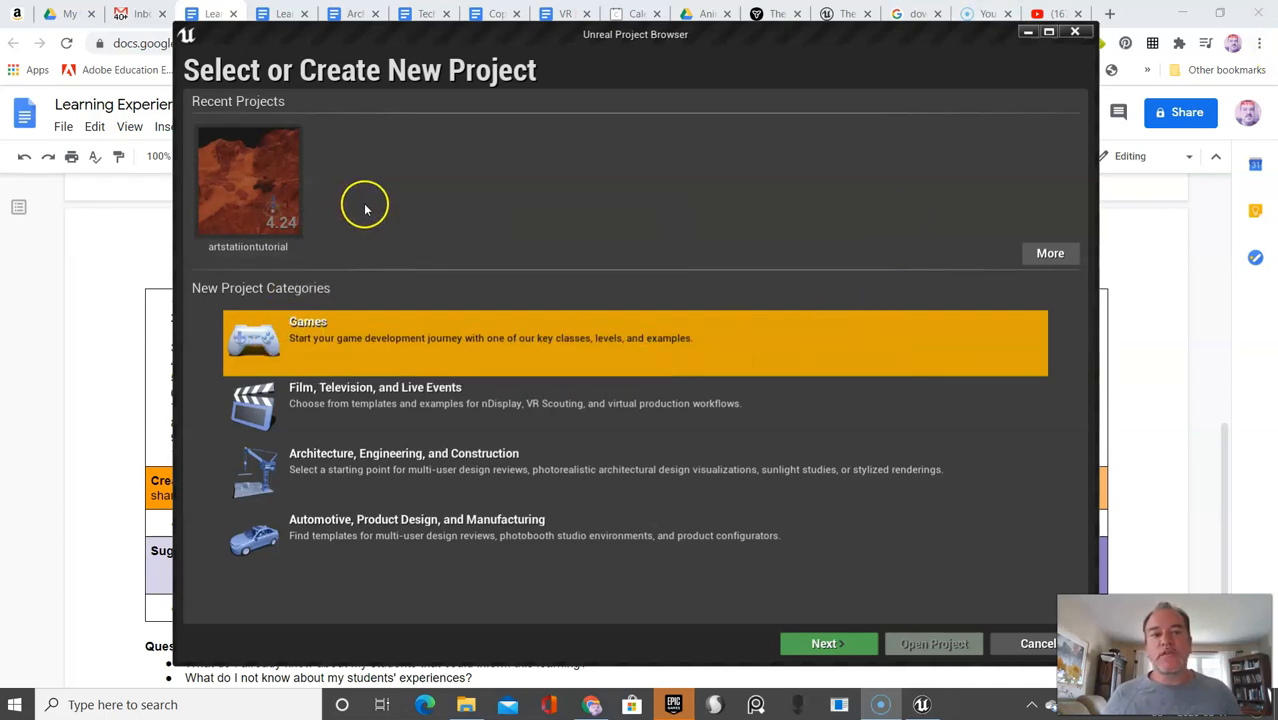
pyautogui.moveTo(805, 256)
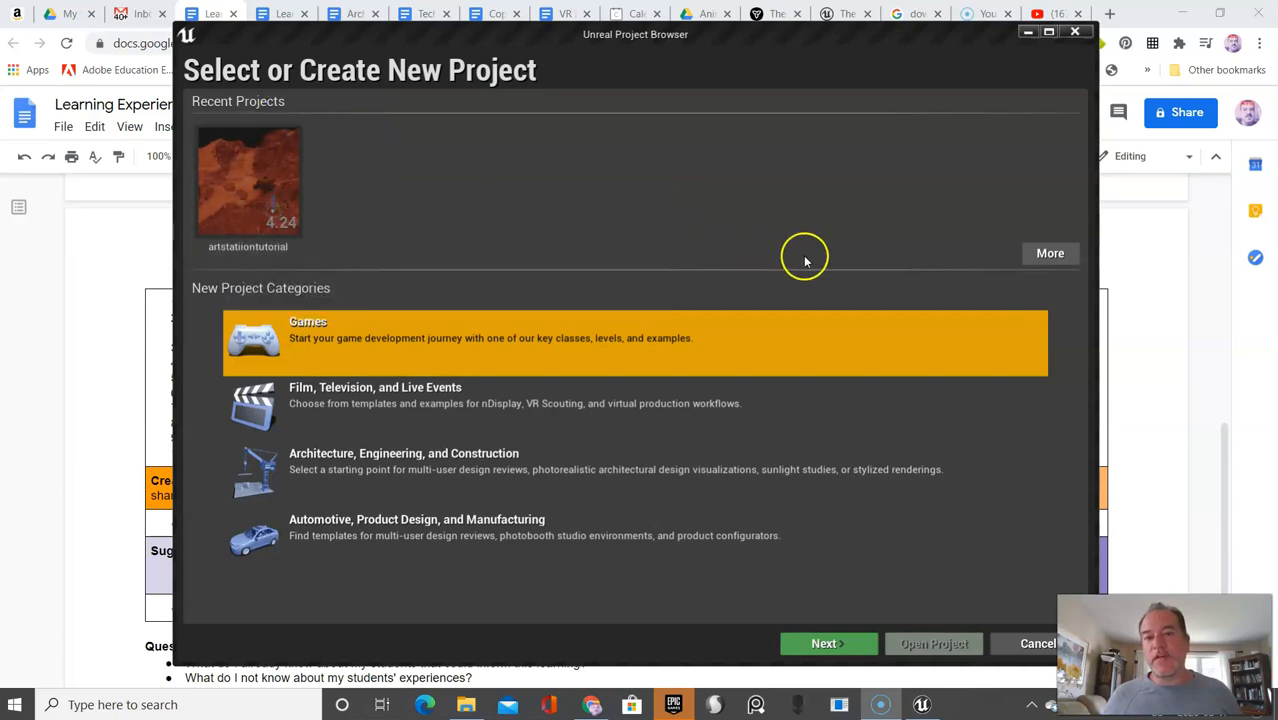
pyautogui.moveTo(357, 338)
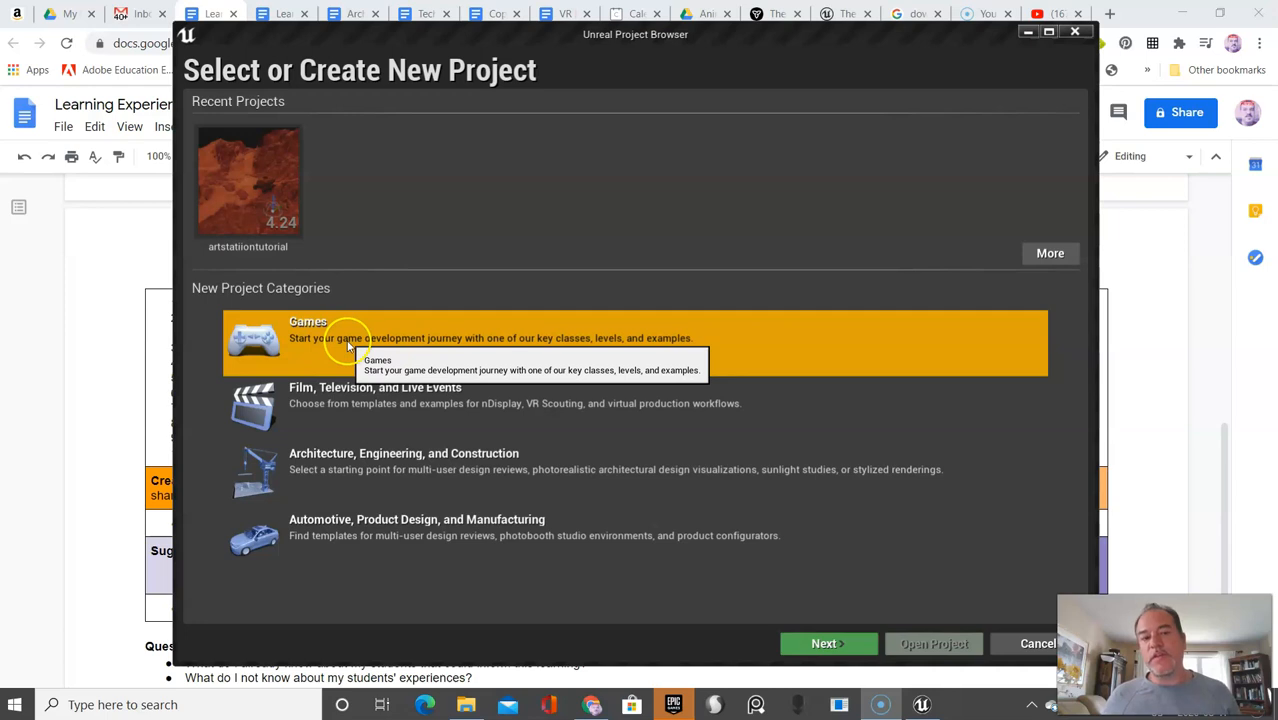
pyautogui.moveTo(310, 400)
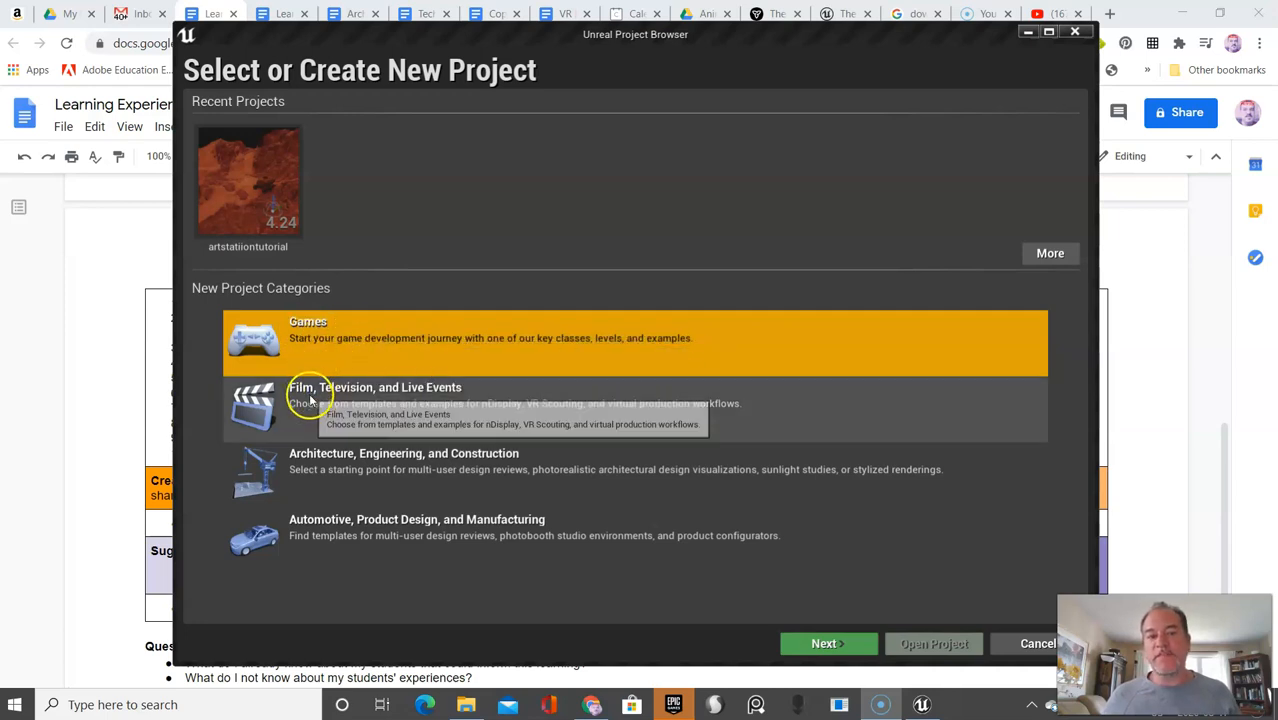
pyautogui.moveTo(430, 553)
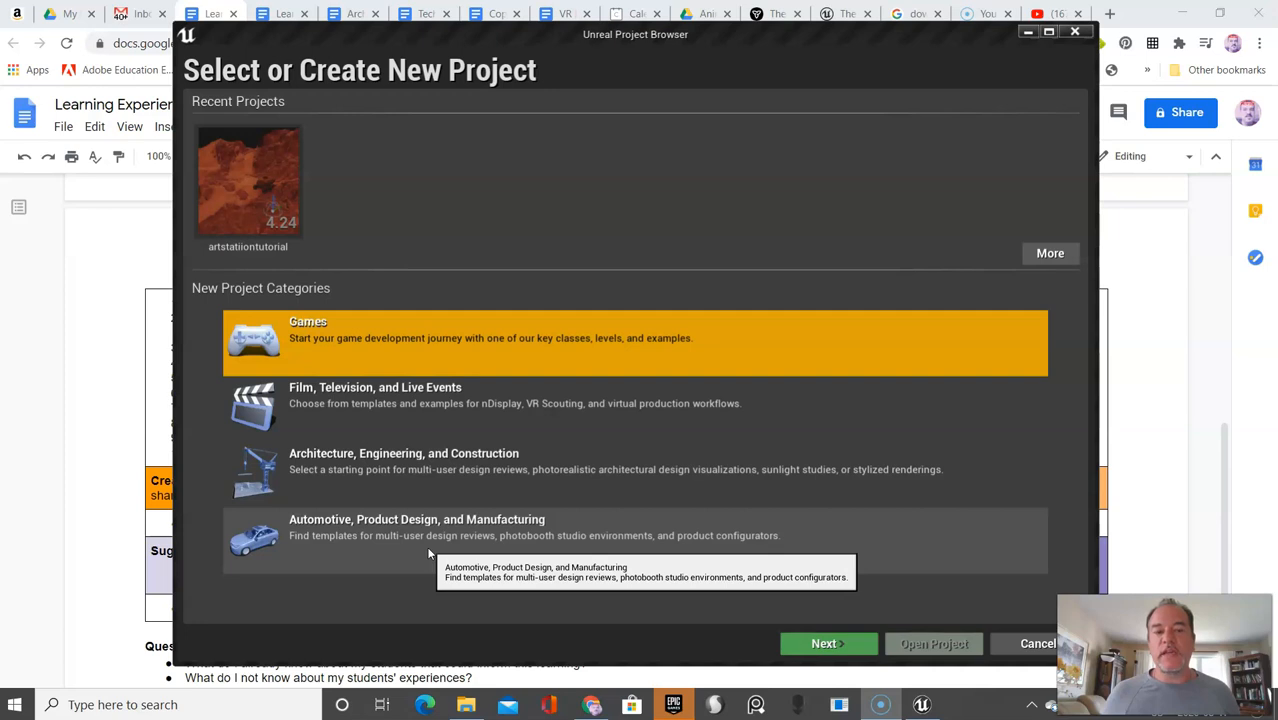
pyautogui.moveTo(392, 350)
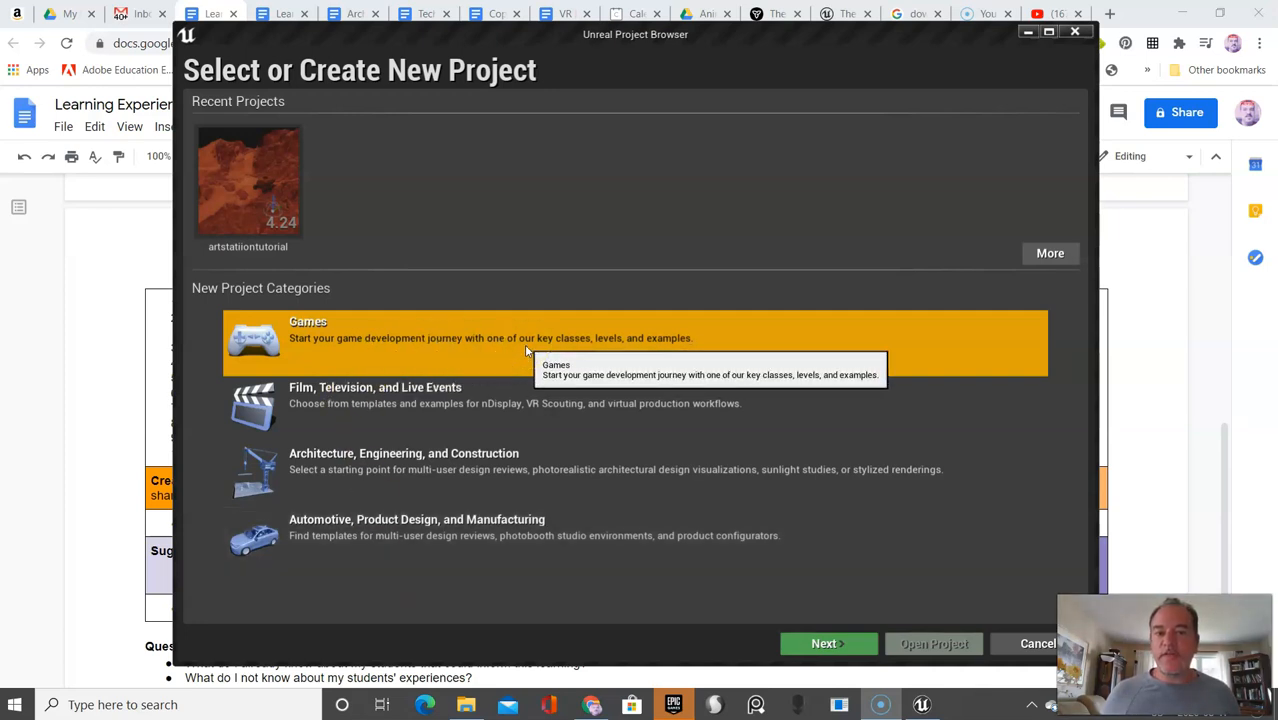
pyautogui.moveTo(832, 620)
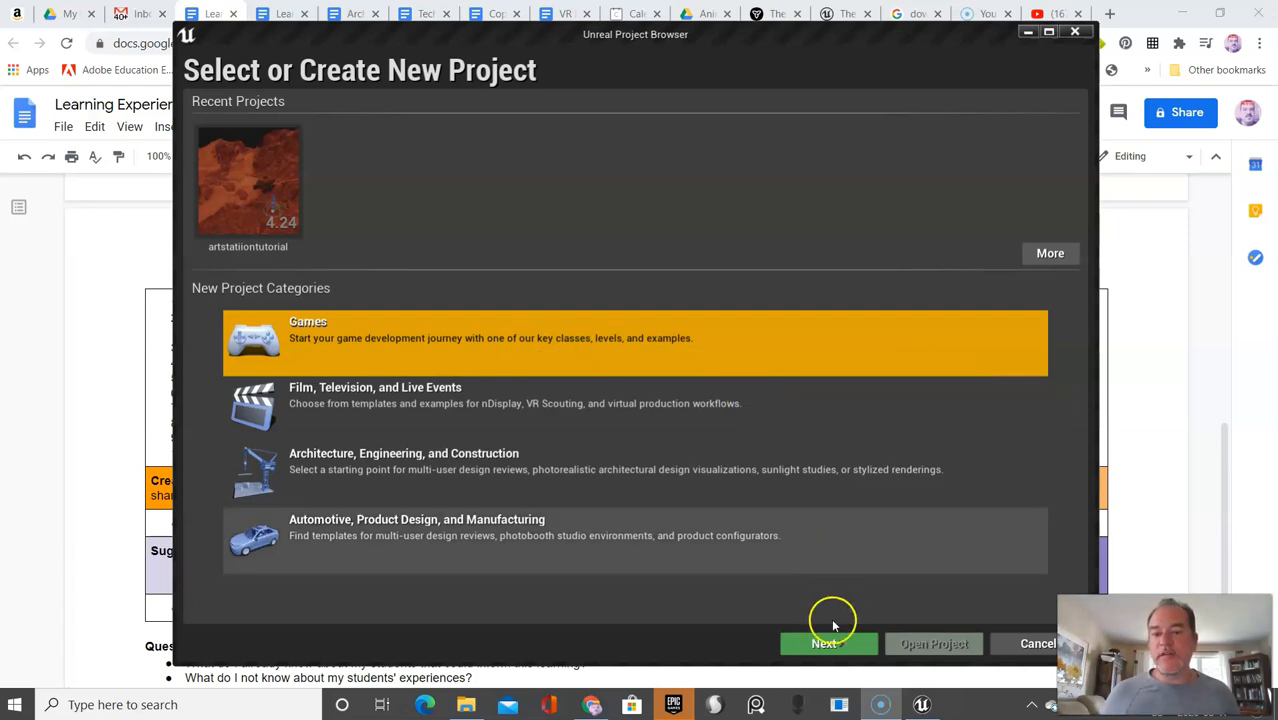
pyautogui.moveTo(824, 643)
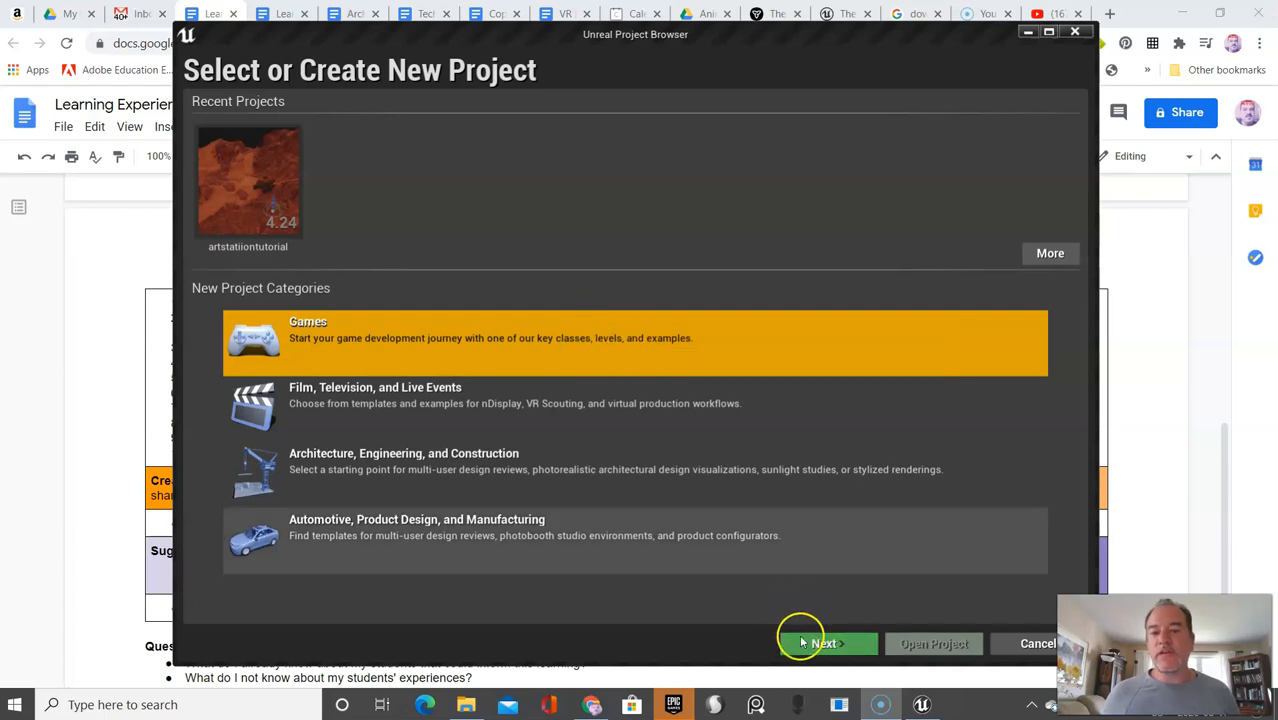
# Continue with the Games category to the template list.
pyautogui.click(824, 643)
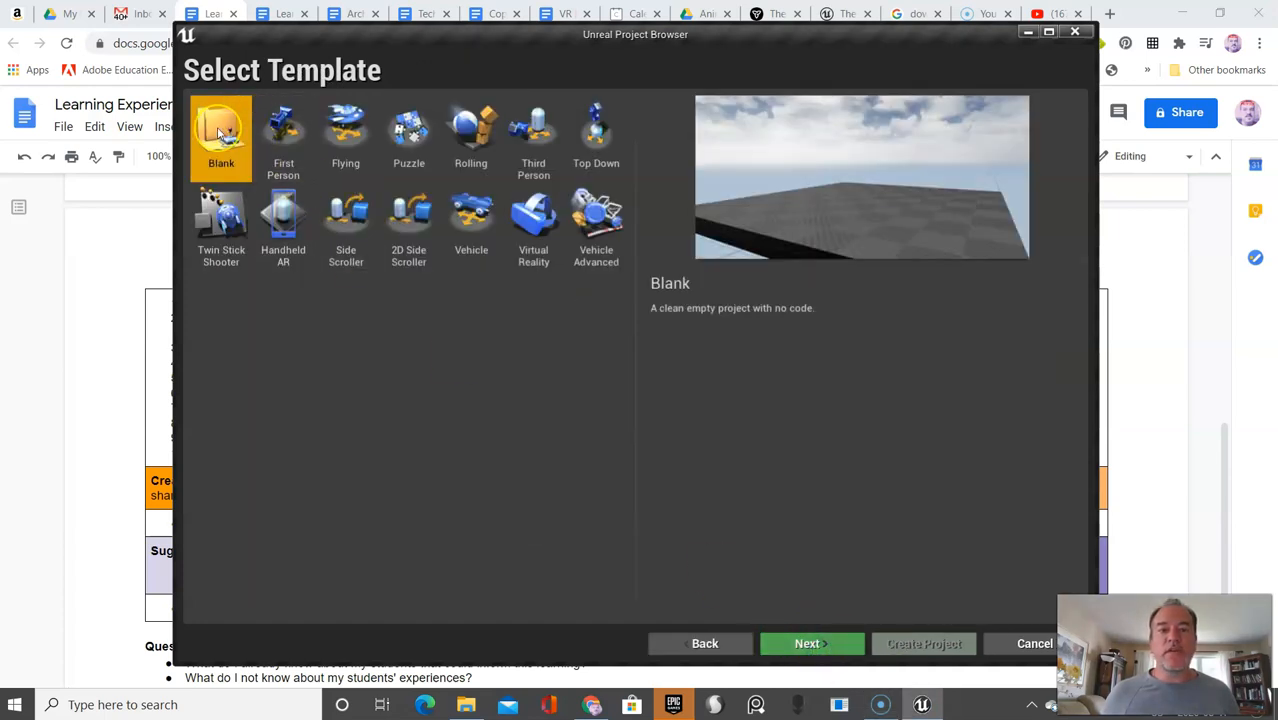
pyautogui.moveTo(332, 290)
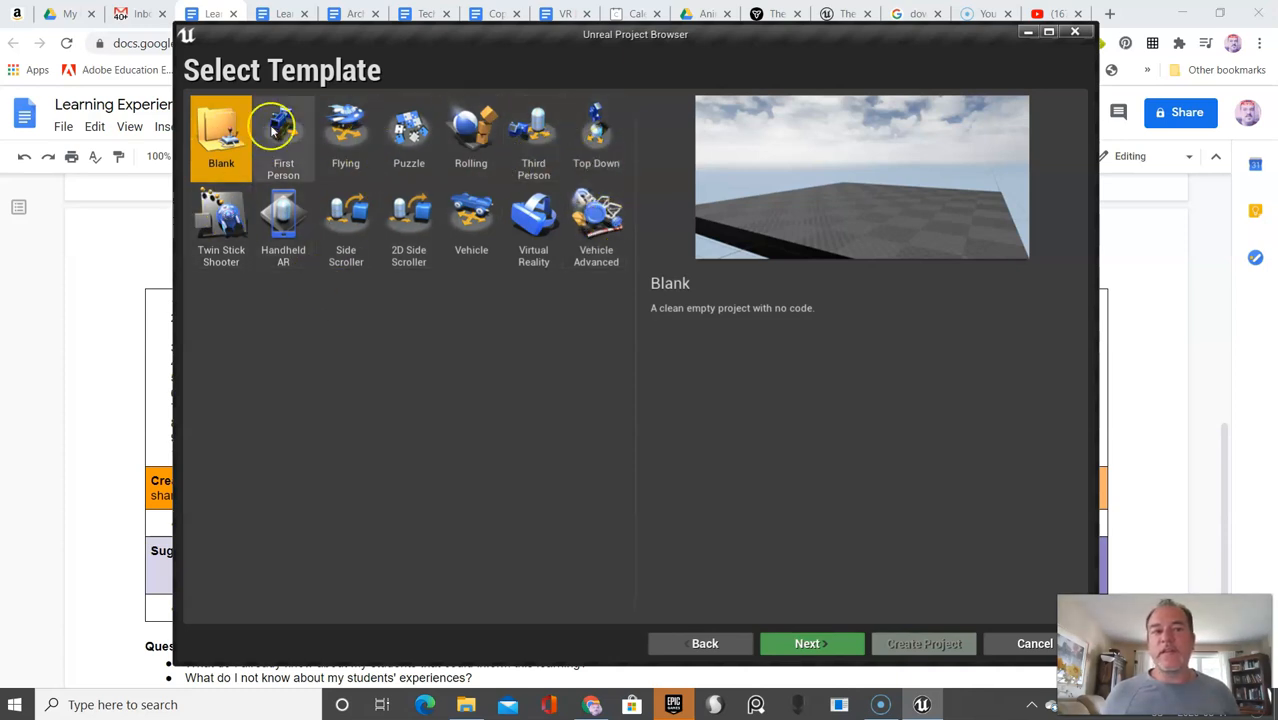
pyautogui.moveTo(320, 235)
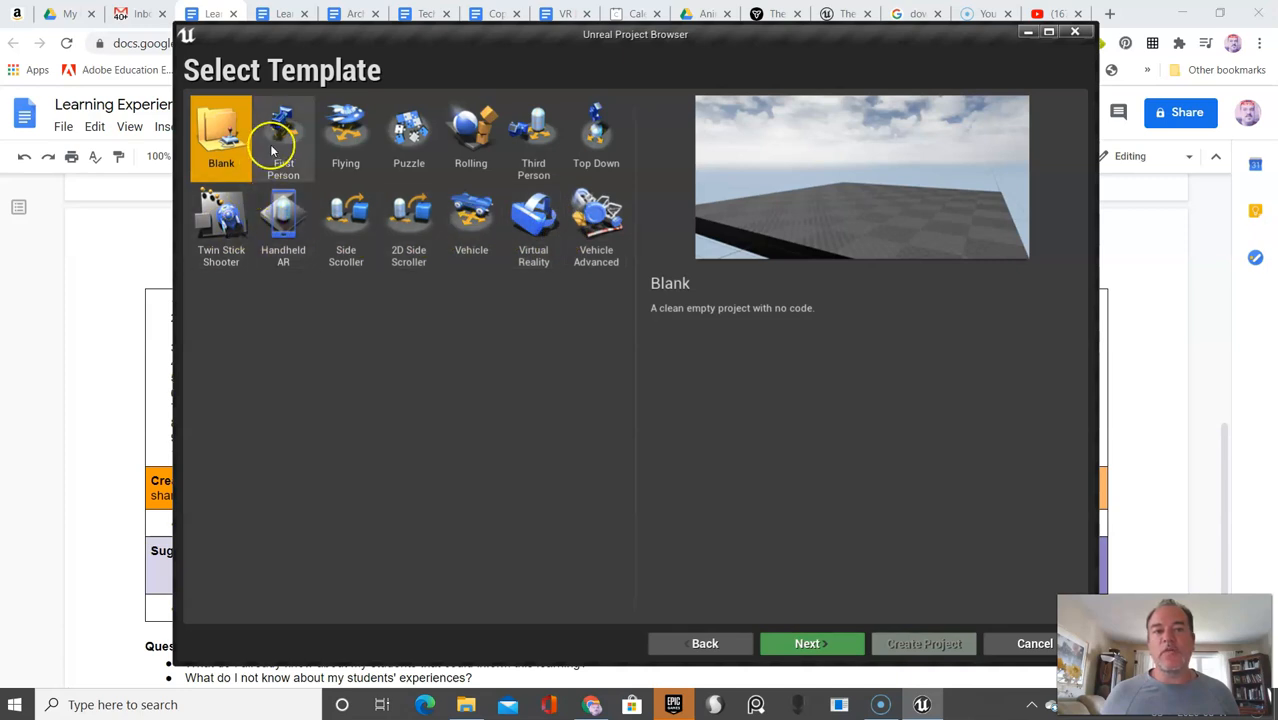
pyautogui.moveTo(540, 225)
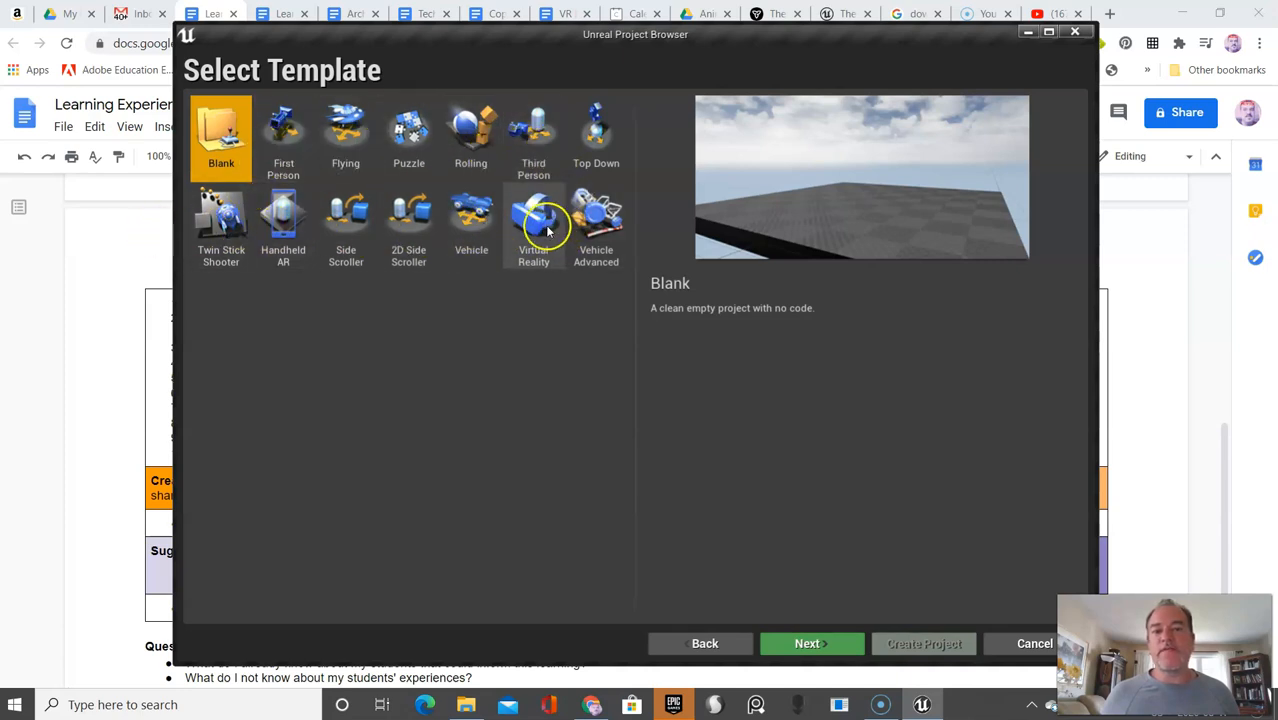
pyautogui.moveTo(811, 643)
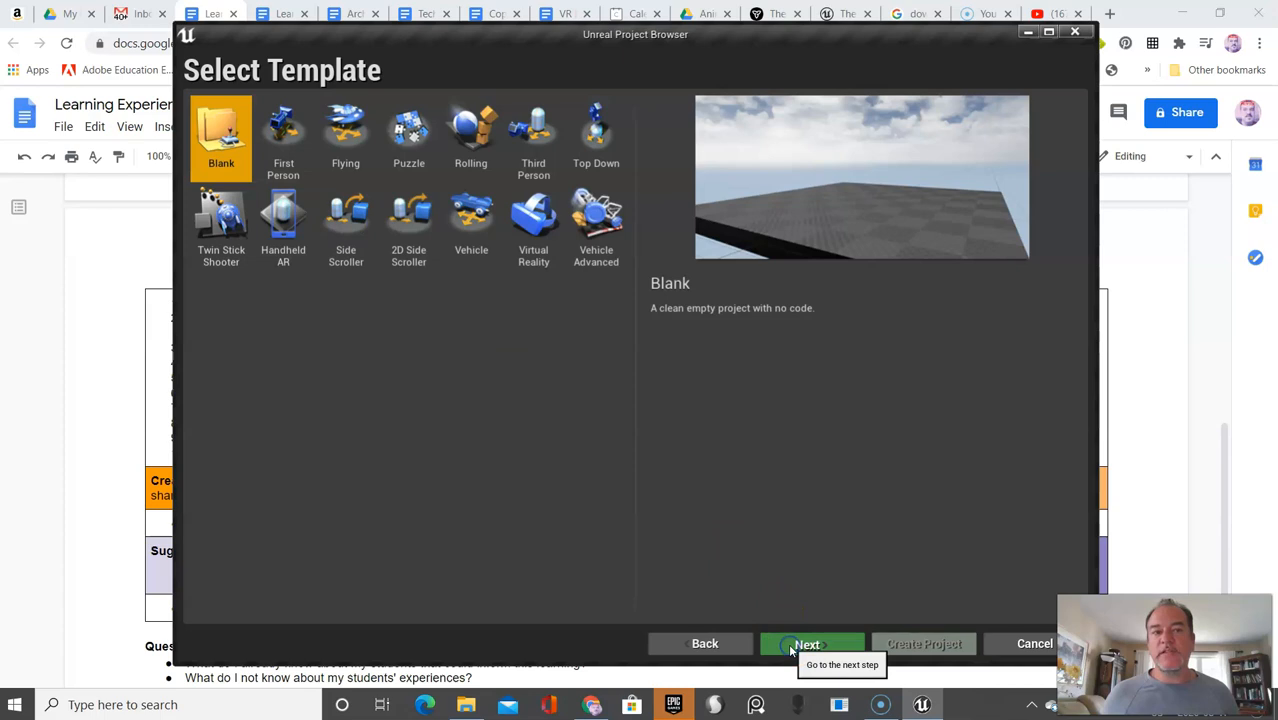
pyautogui.click(807, 643)
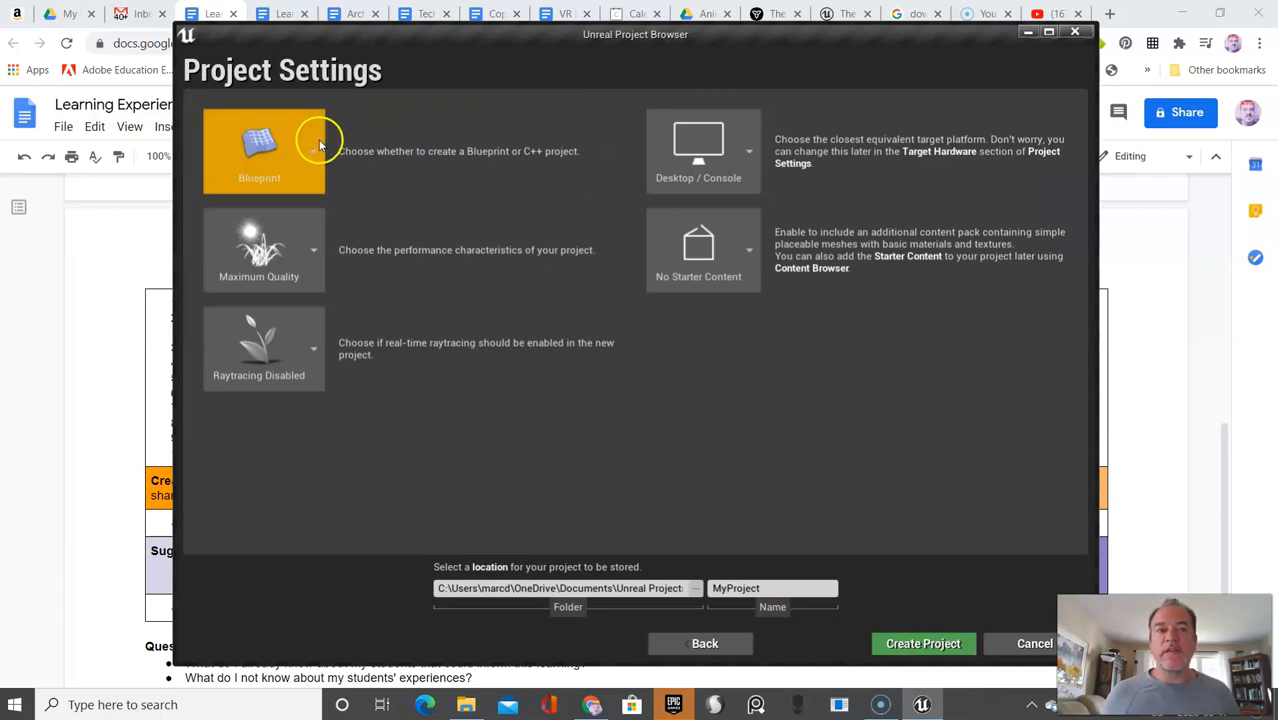
pyautogui.moveTo(310, 168)
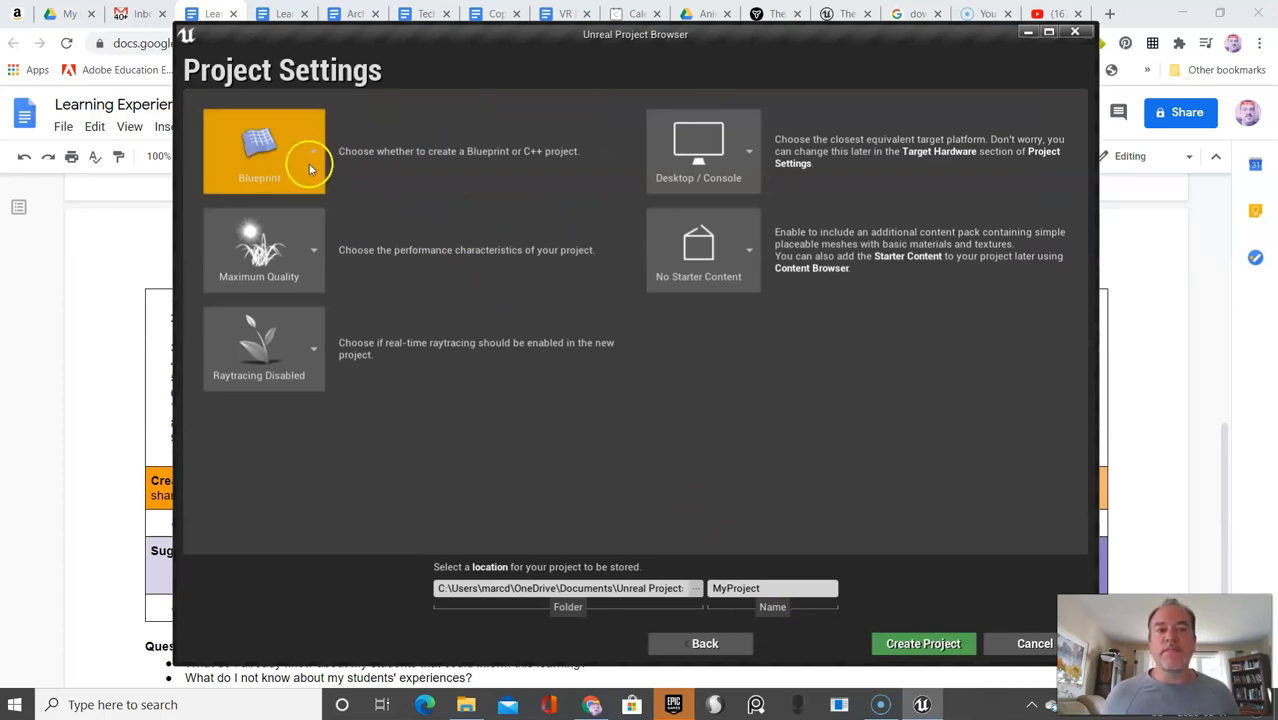
# Choose Scalable 3D or 2D performance and keep raytracing disabled.
pyautogui.click(313, 348)
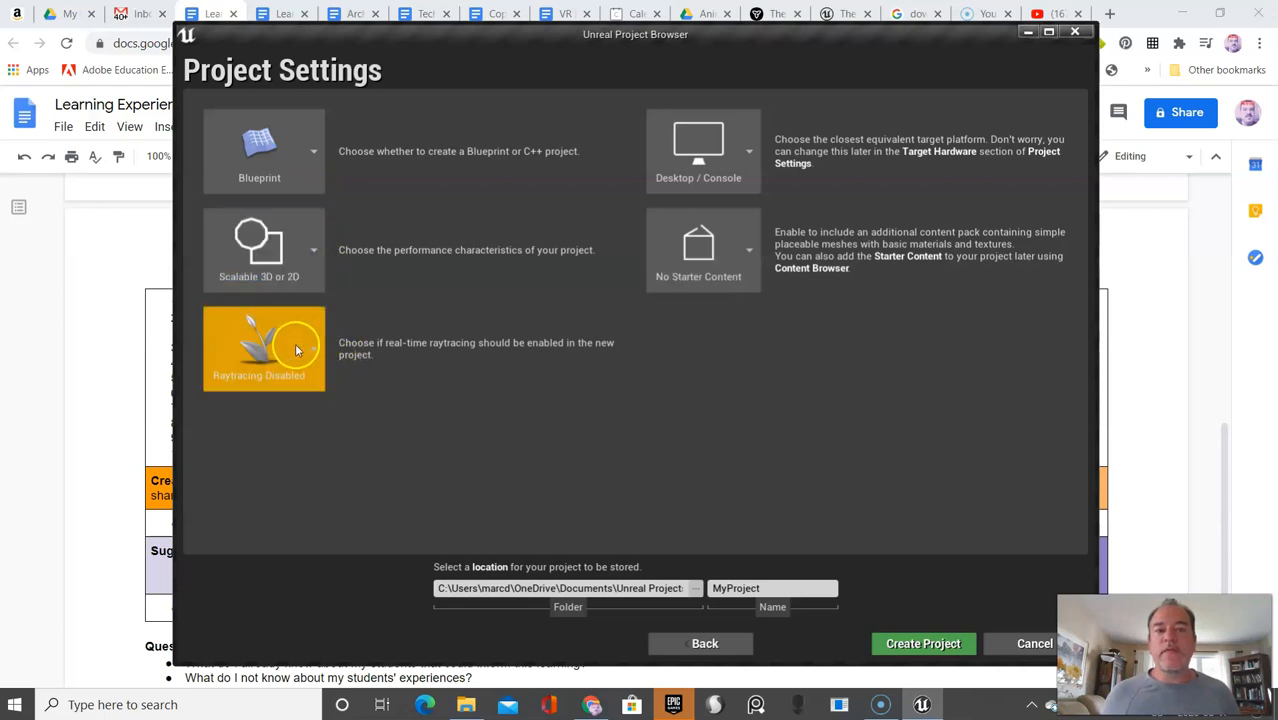
pyautogui.moveTo(306, 363)
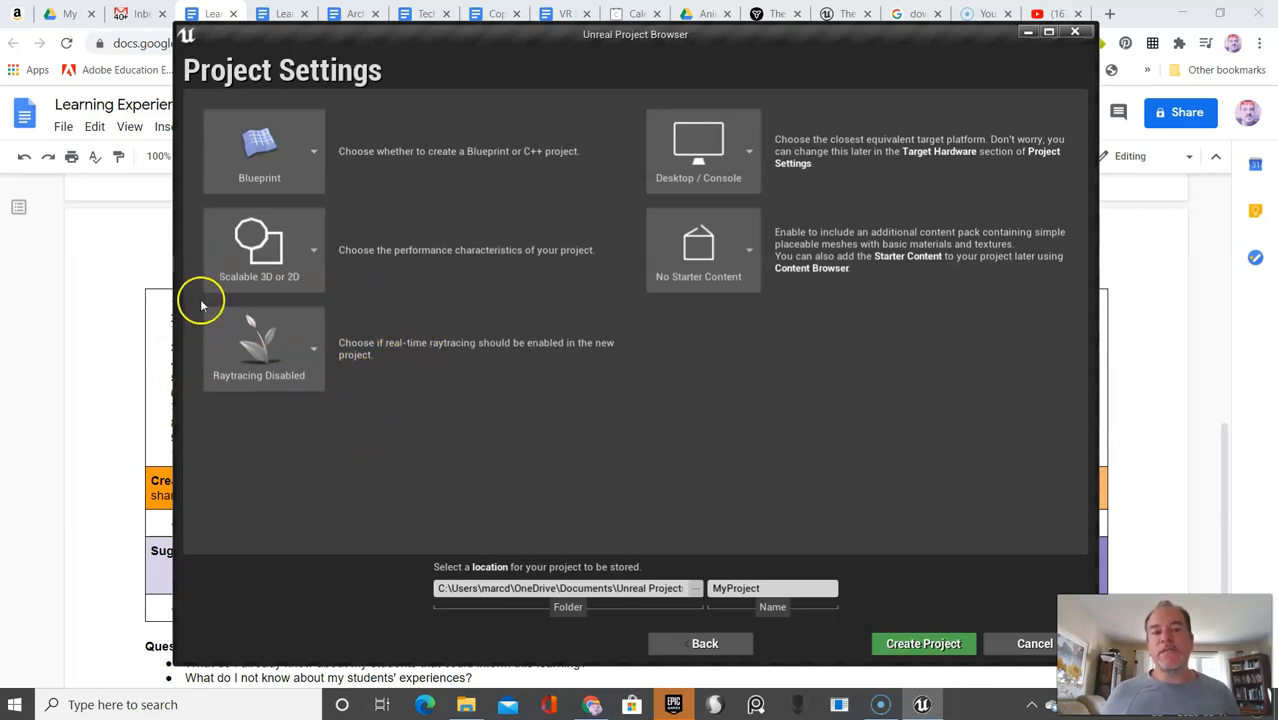
pyautogui.moveTo(340, 355)
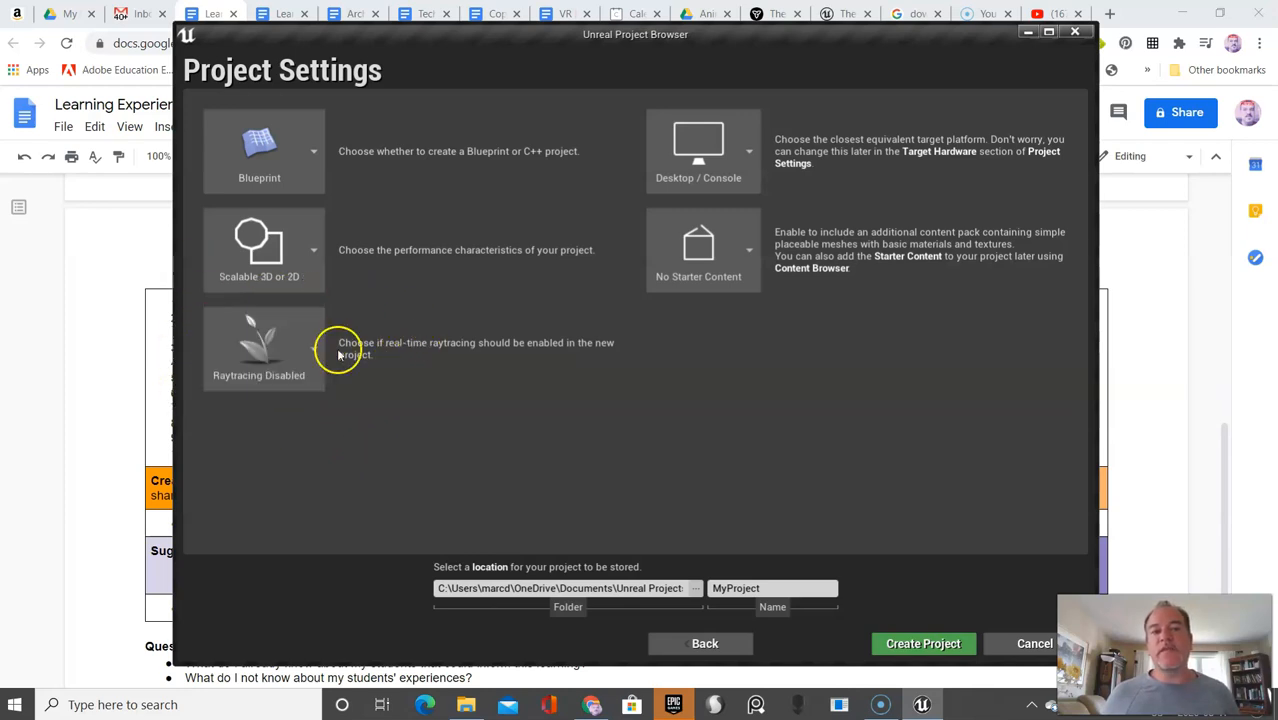
pyautogui.click(259, 349)
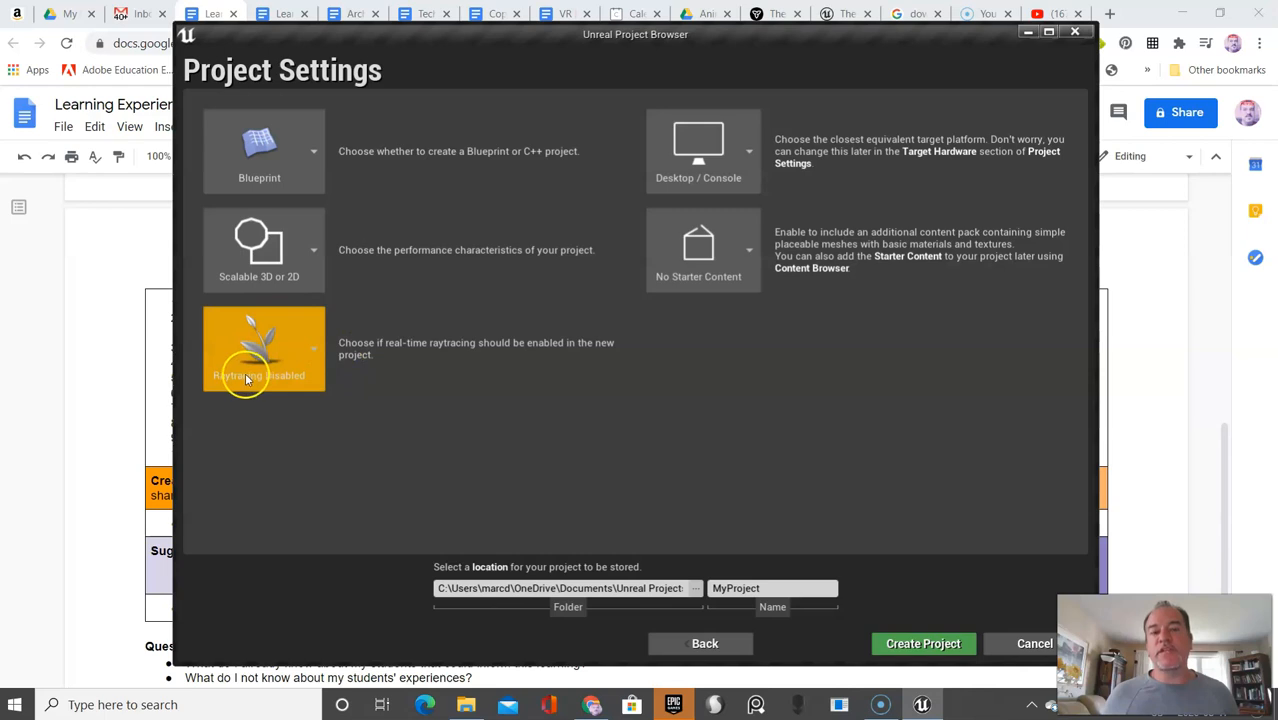
pyautogui.moveTo(298, 367)
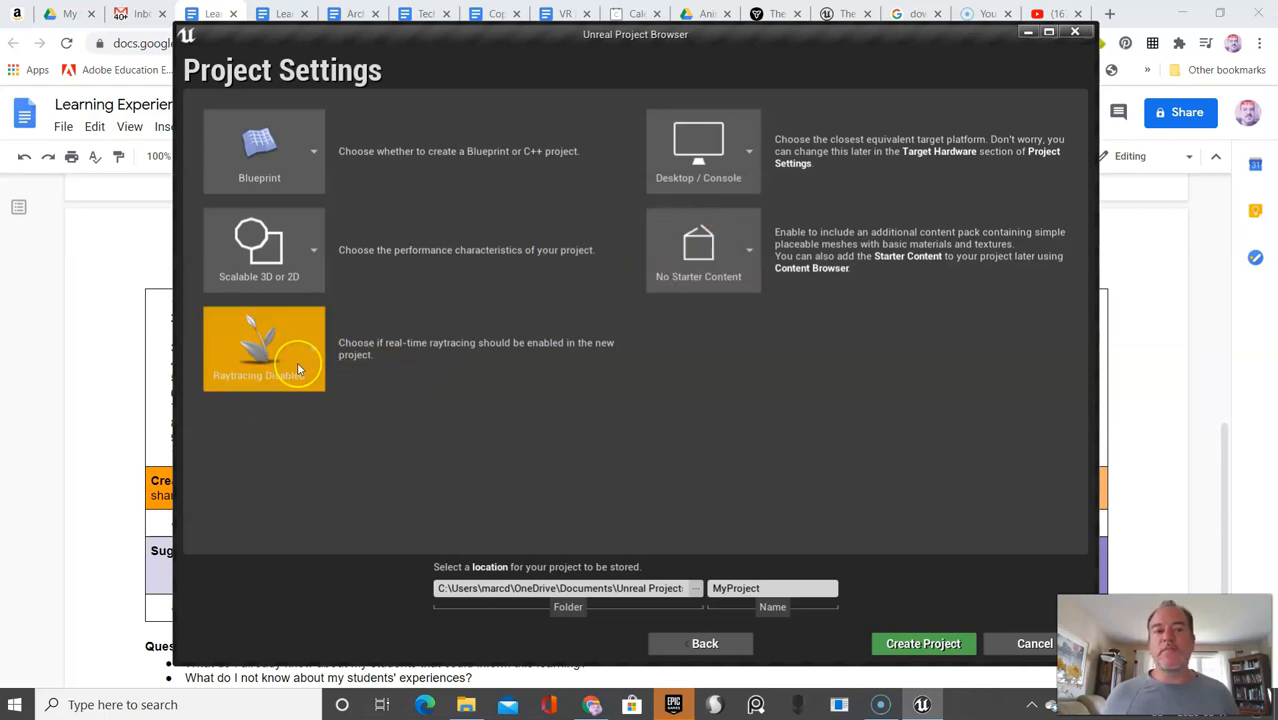
pyautogui.moveTo(297, 368)
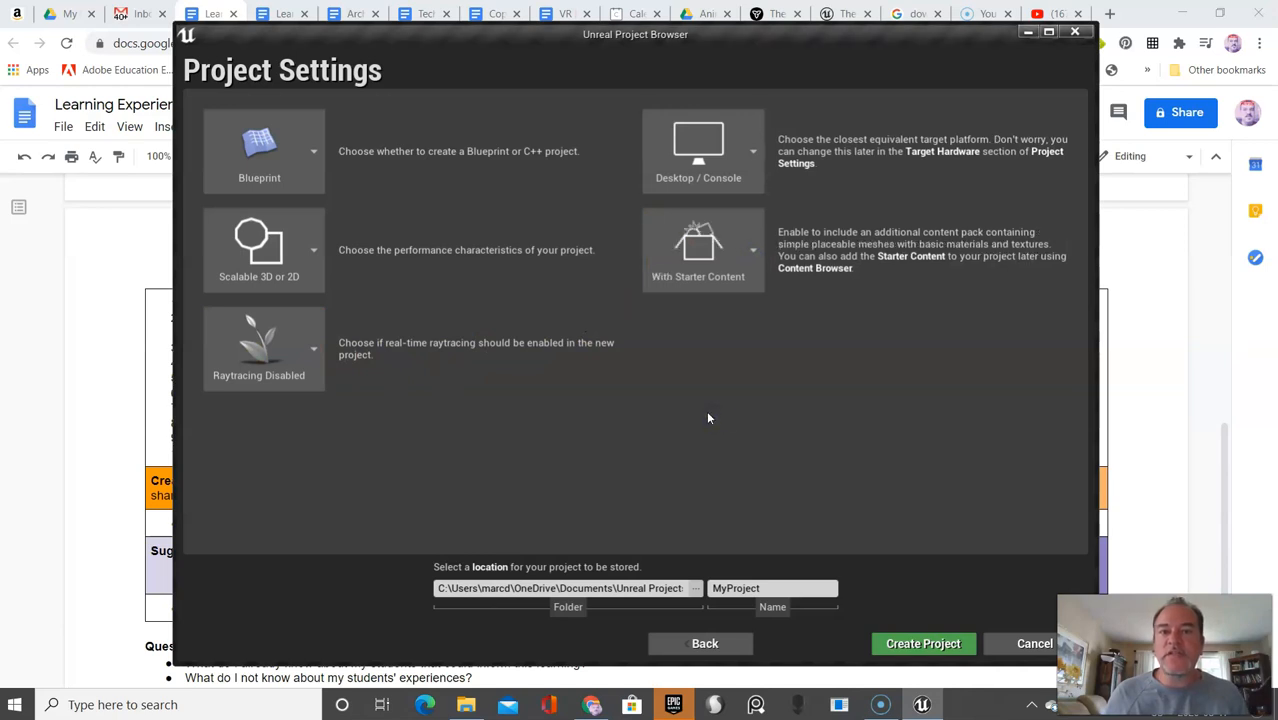
pyautogui.moveTo(808, 323)
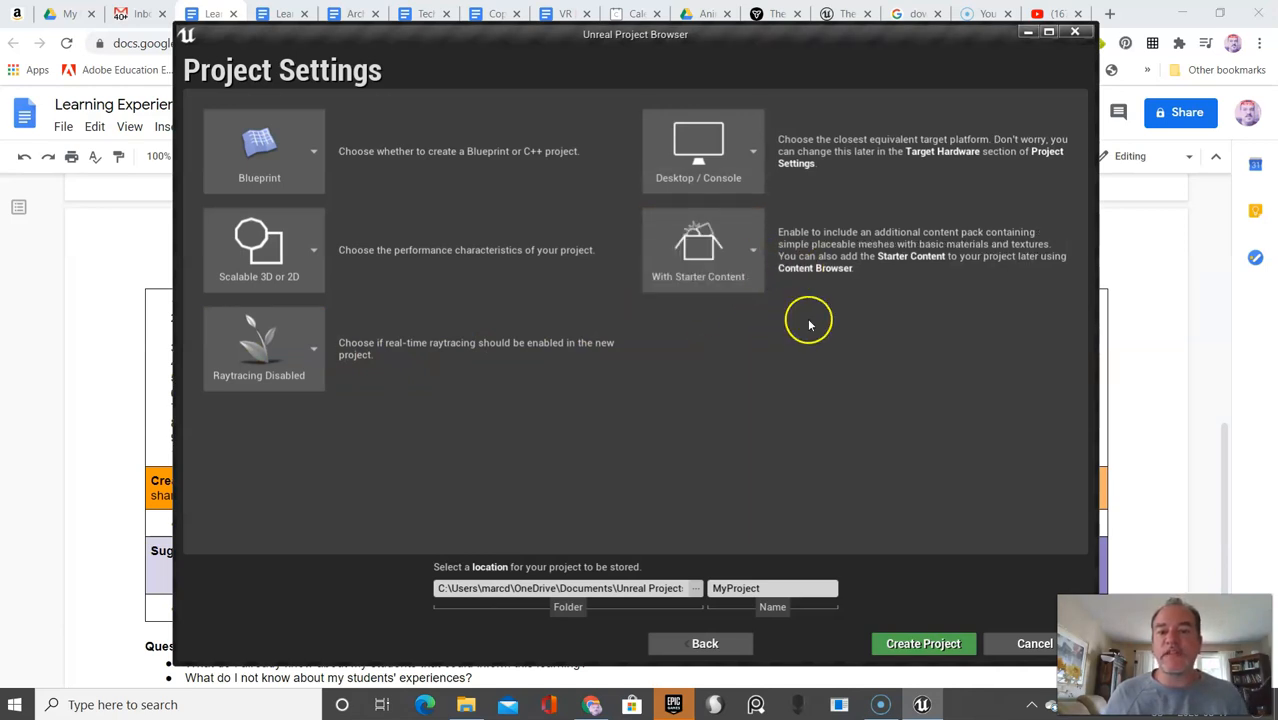
pyautogui.moveTo(854, 280)
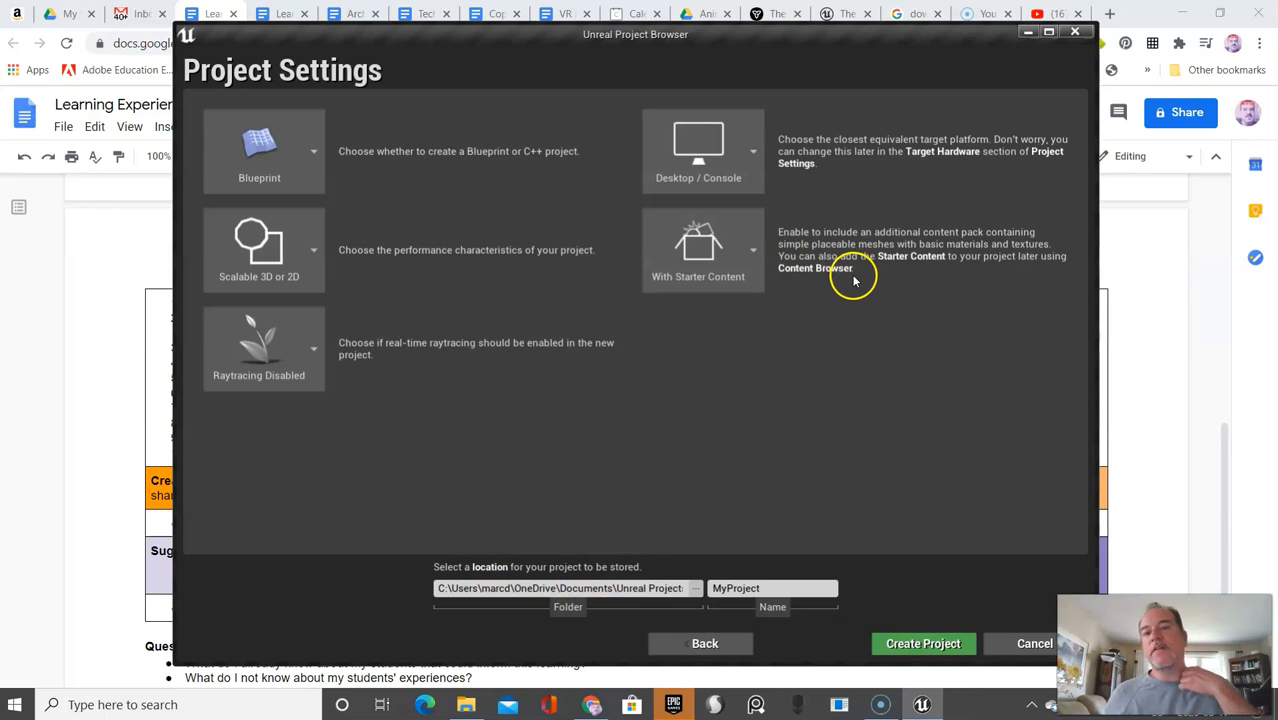
pyautogui.moveTo(801, 348)
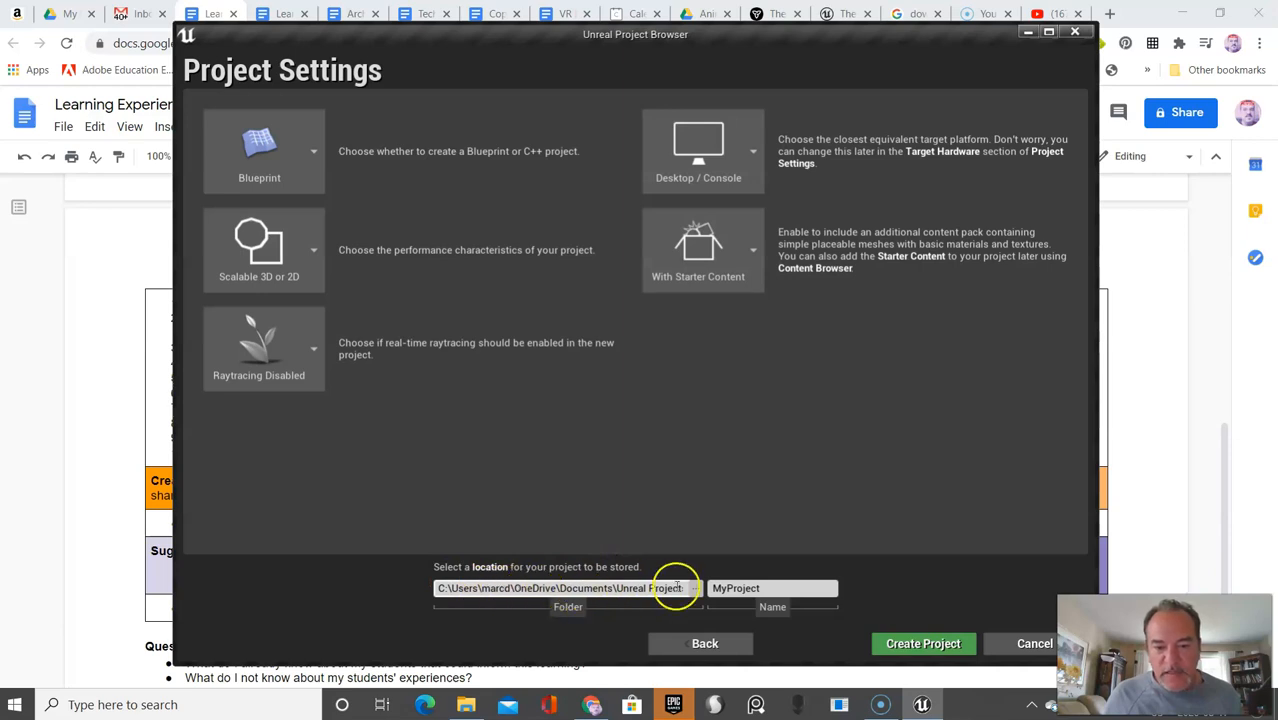
# Set the project folder to Concept Art Unreal Engine on Backup Plus (D:).
pyautogui.click(690, 588)
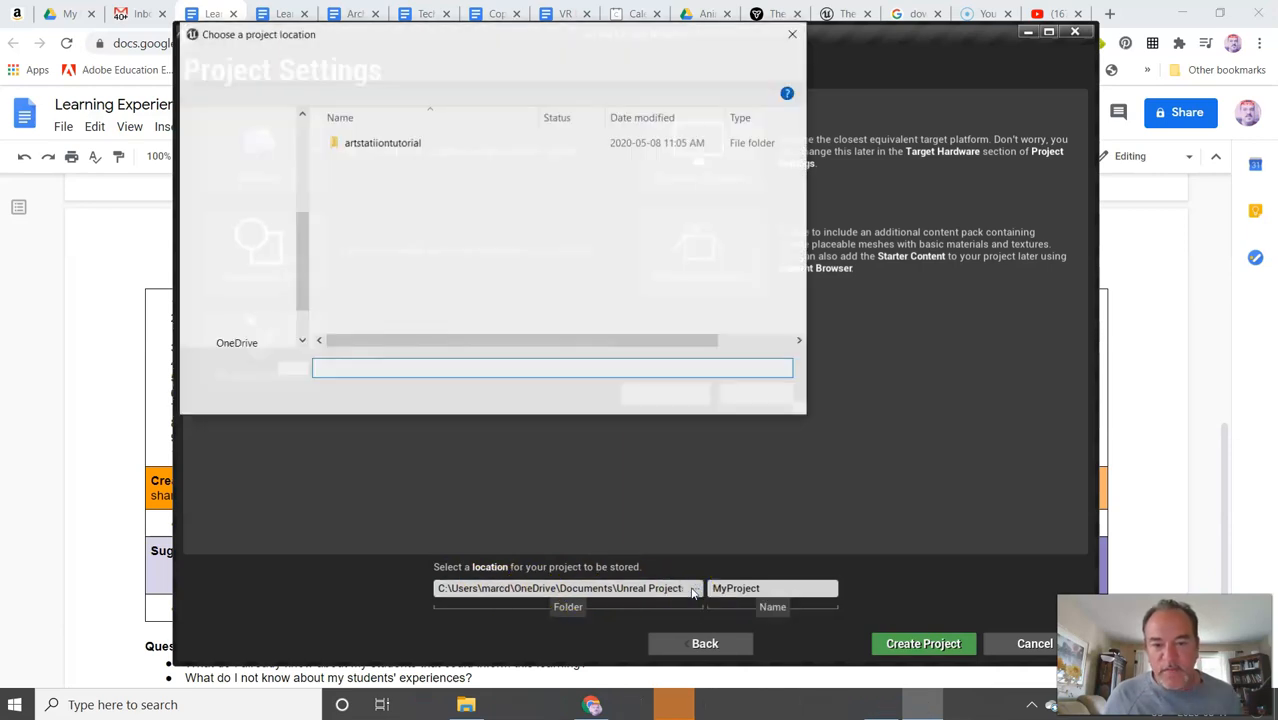
pyautogui.click(257, 330)
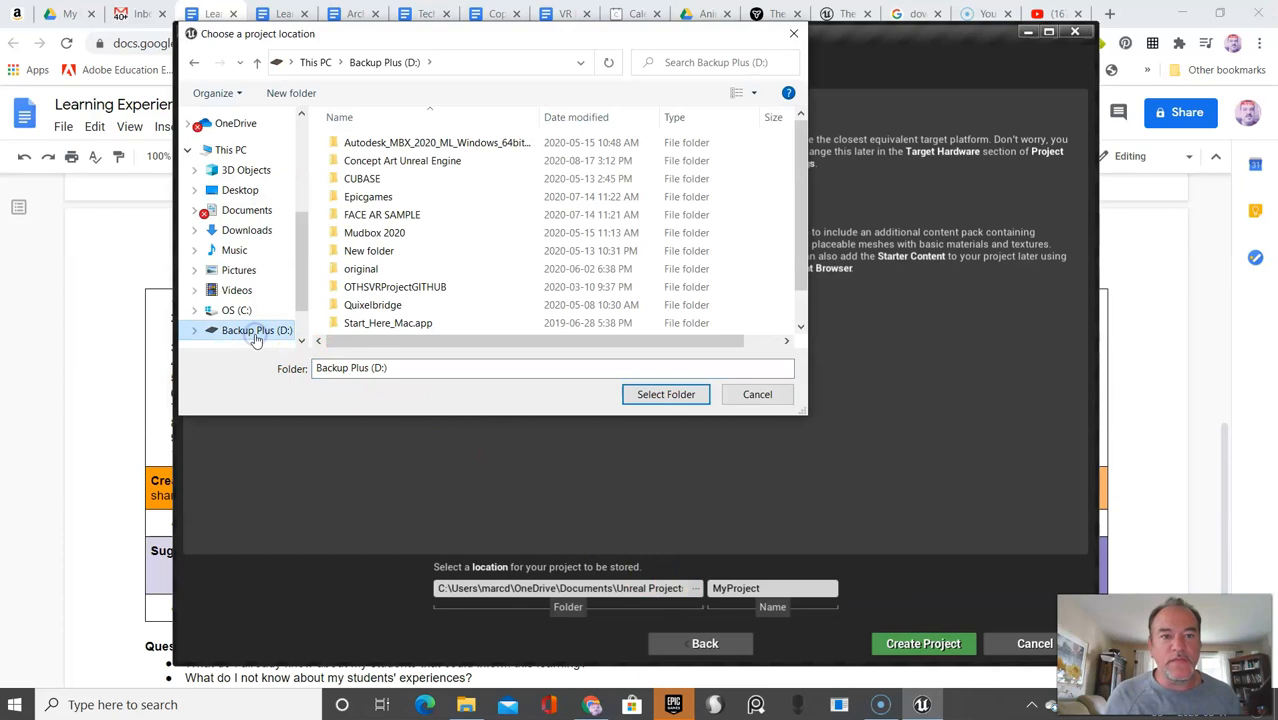
pyautogui.moveTo(408, 305)
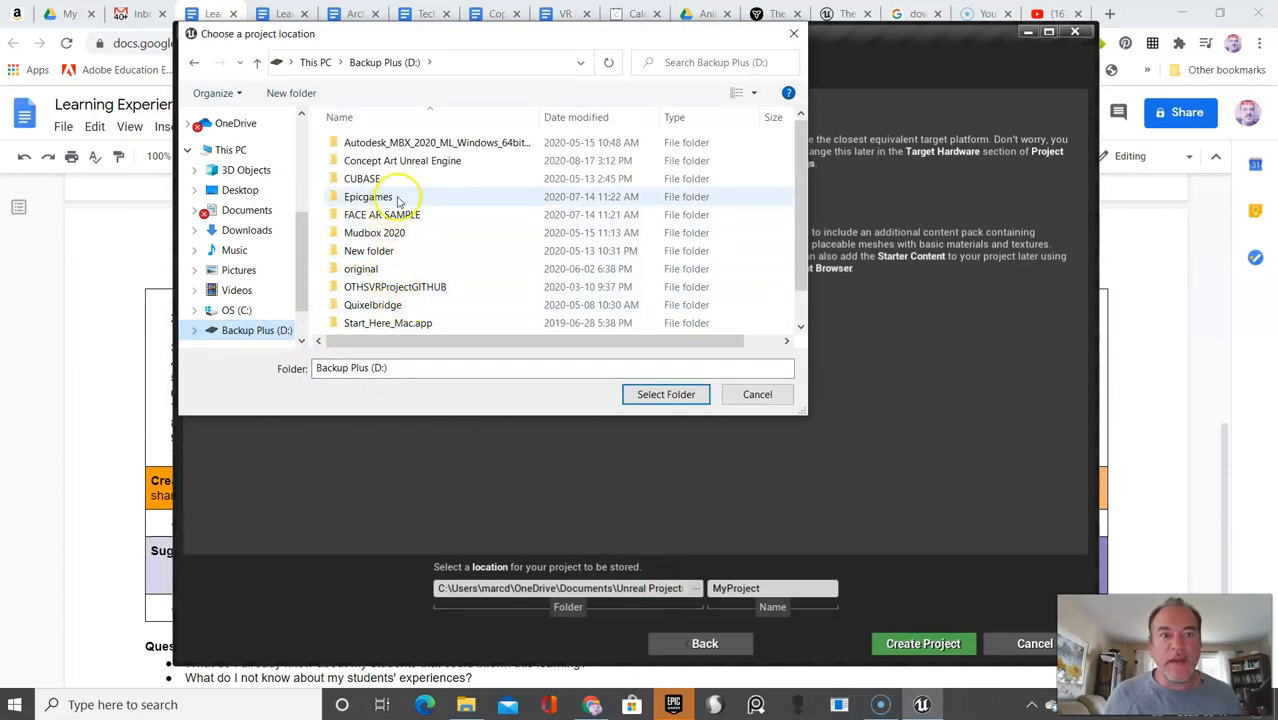
pyautogui.click(403, 160)
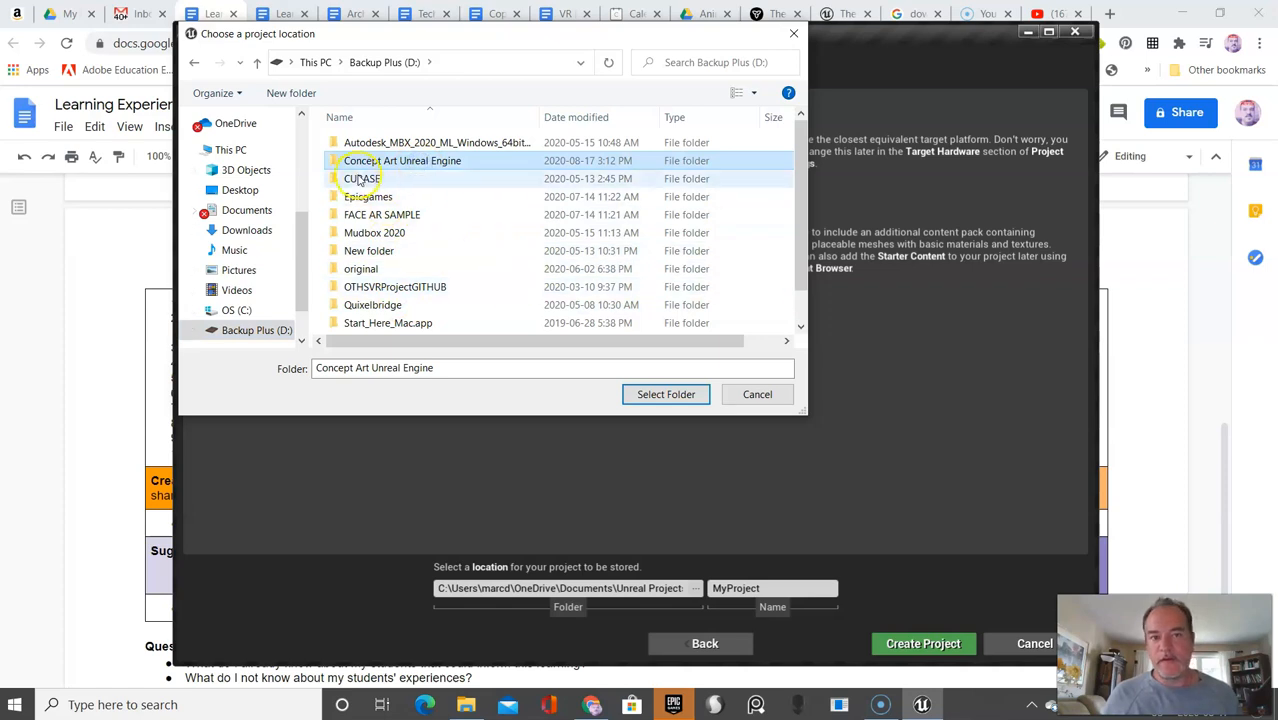
pyautogui.moveTo(409, 160)
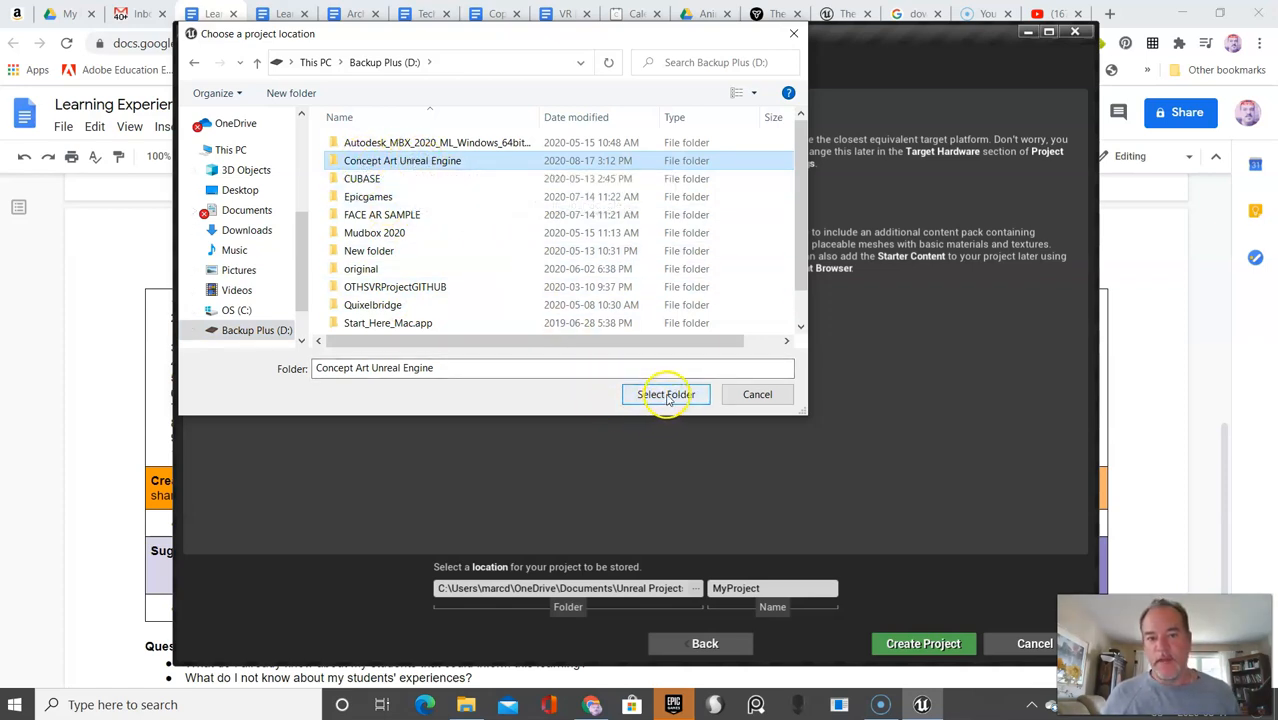
pyautogui.click(665, 394)
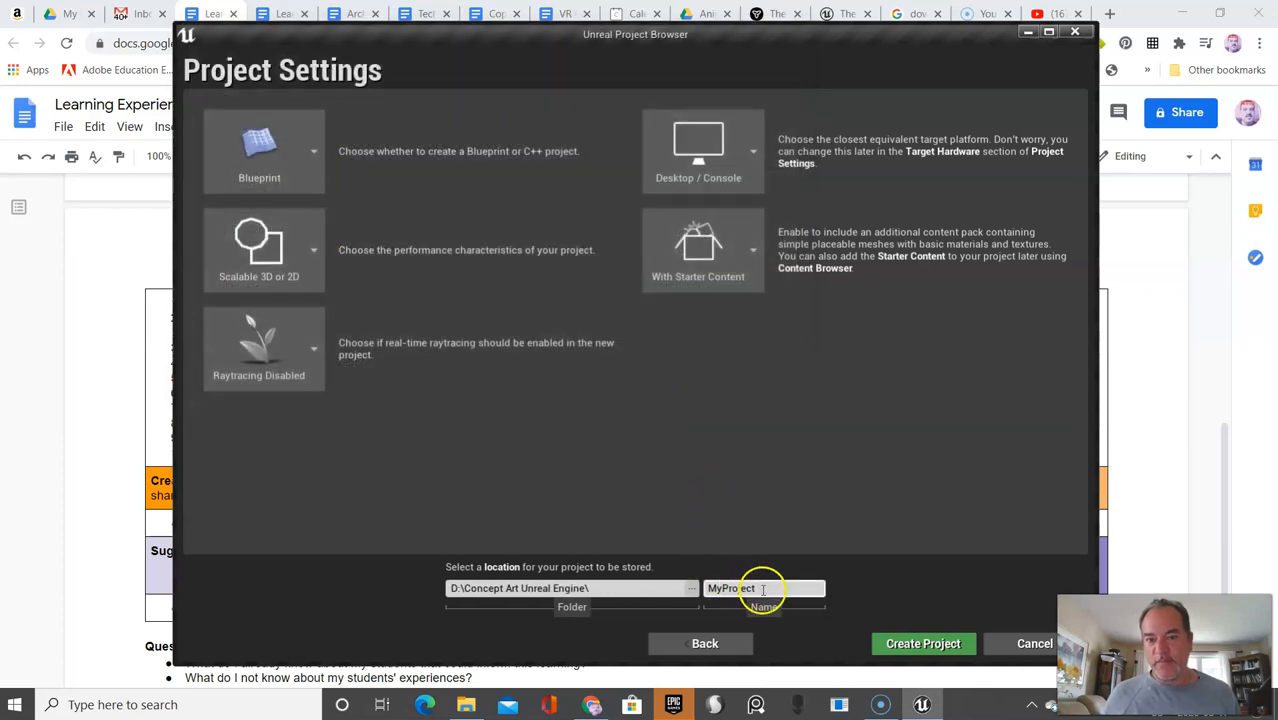
# Append 'Dubeau' to the project name, making it MyProjectDubeau.
pyautogui.click(763, 588)
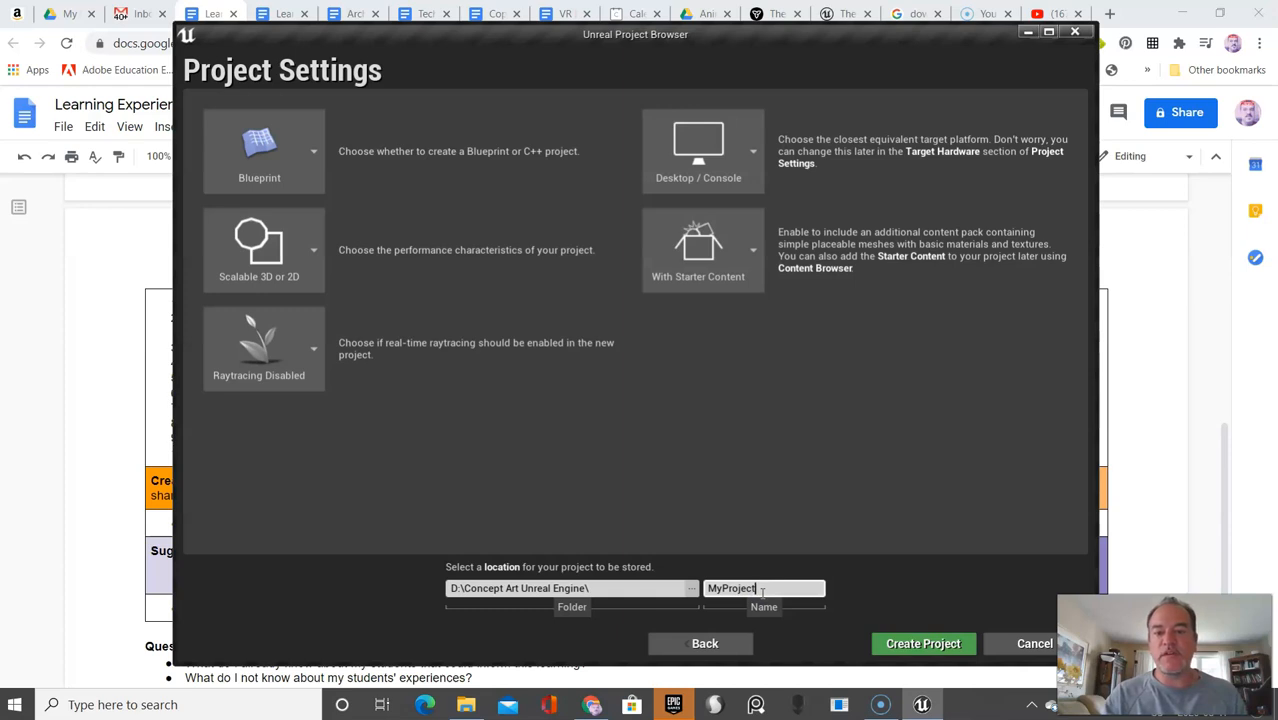
pyautogui.write('D')
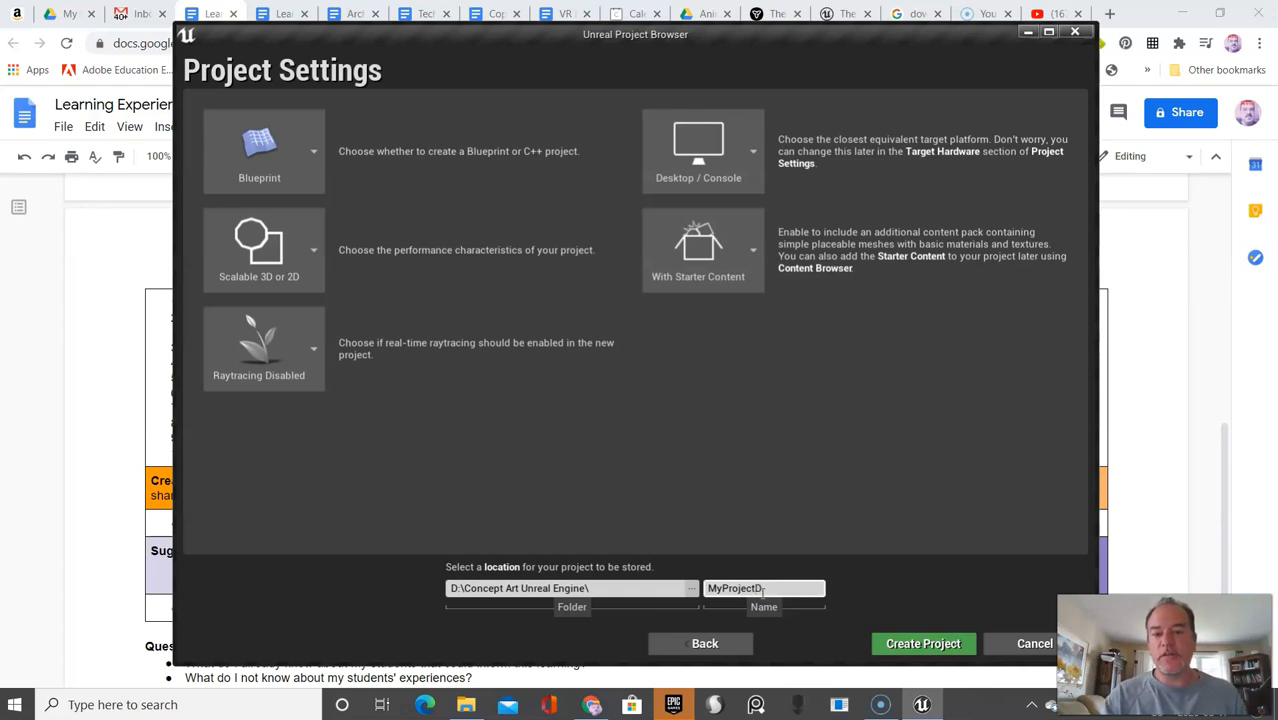
pyautogui.write('ubeau')
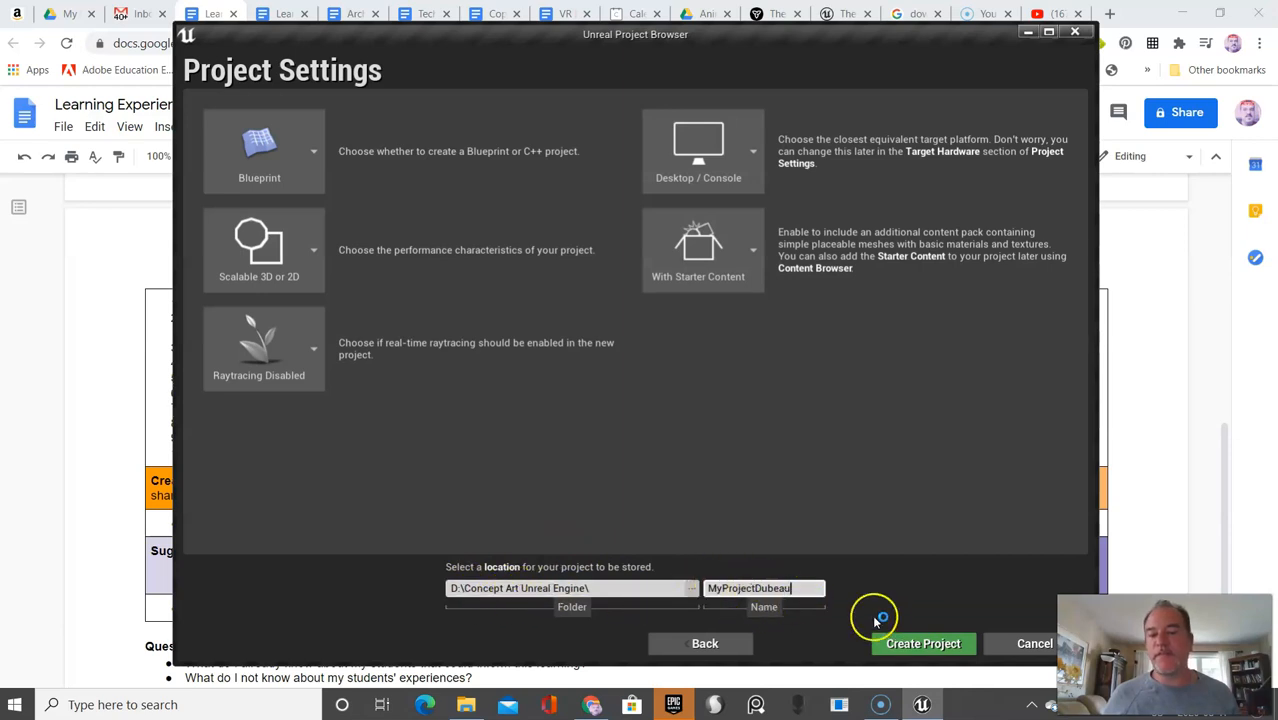
# Create the MyProjectDubeau project so it opens in the editor.
pyautogui.click(922, 643)
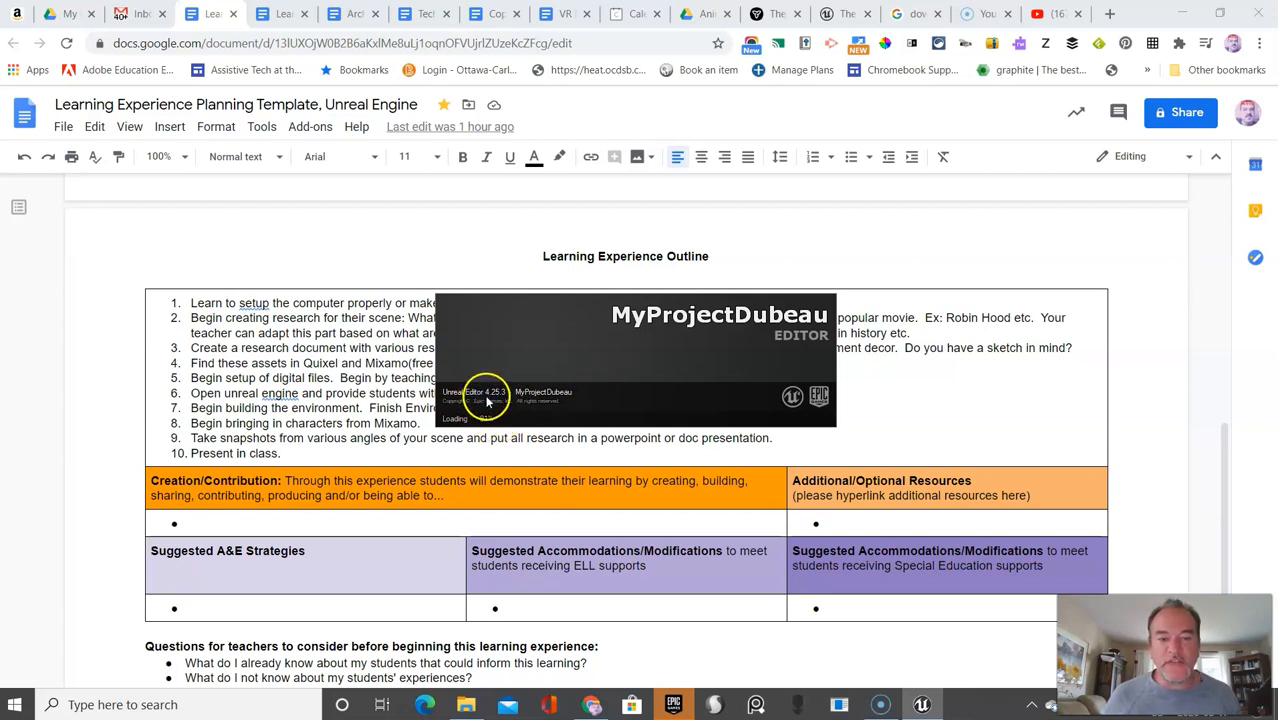
pyautogui.moveTo(500, 430)
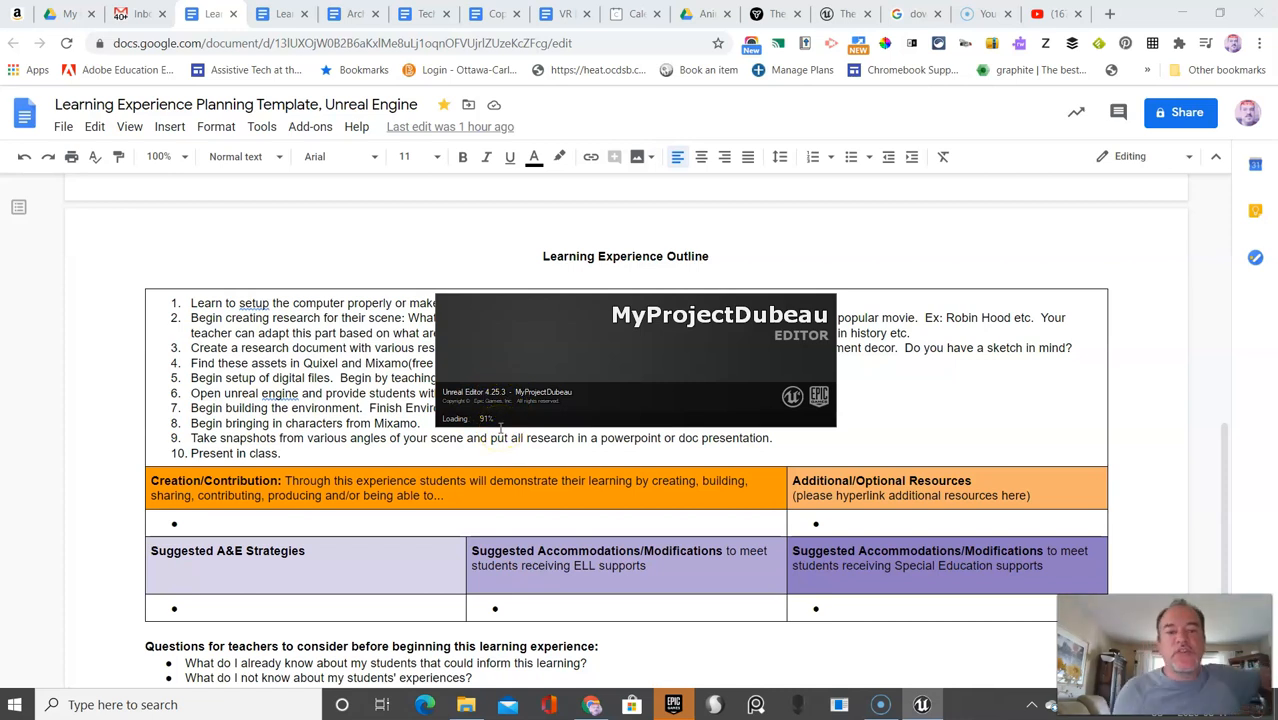
pyautogui.moveTo(532, 415)
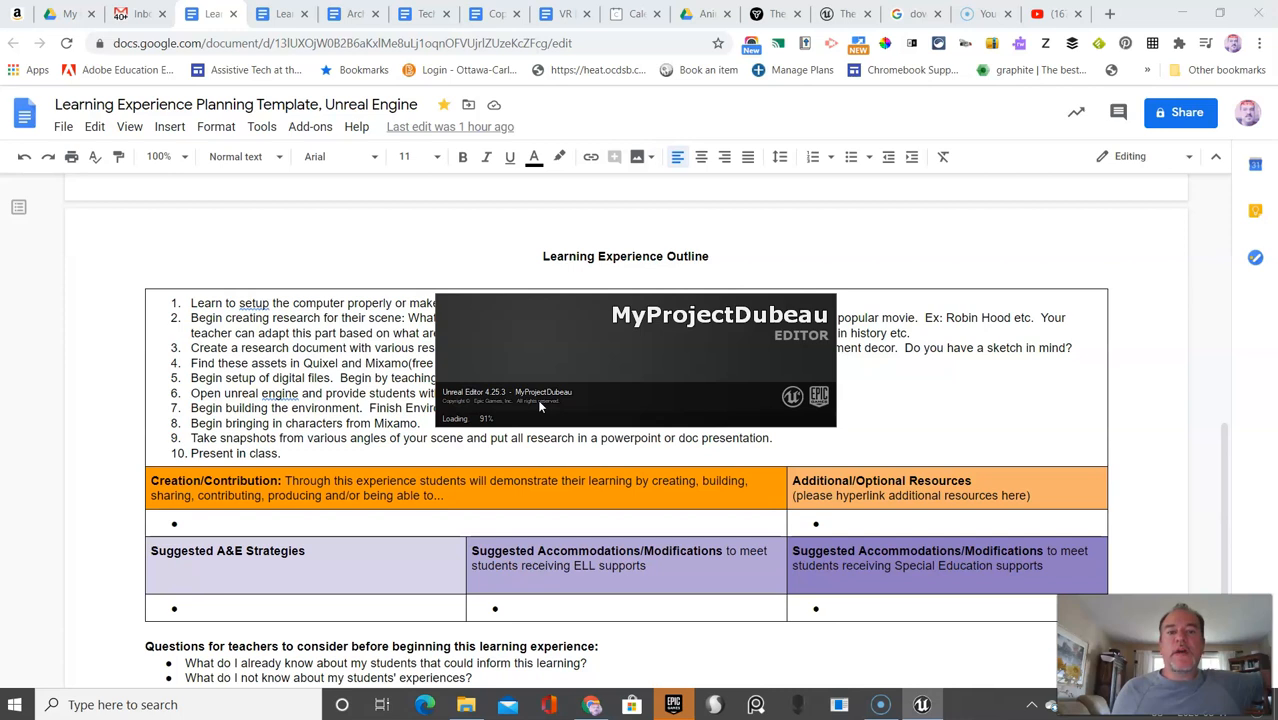
pyautogui.moveTo(495, 423)
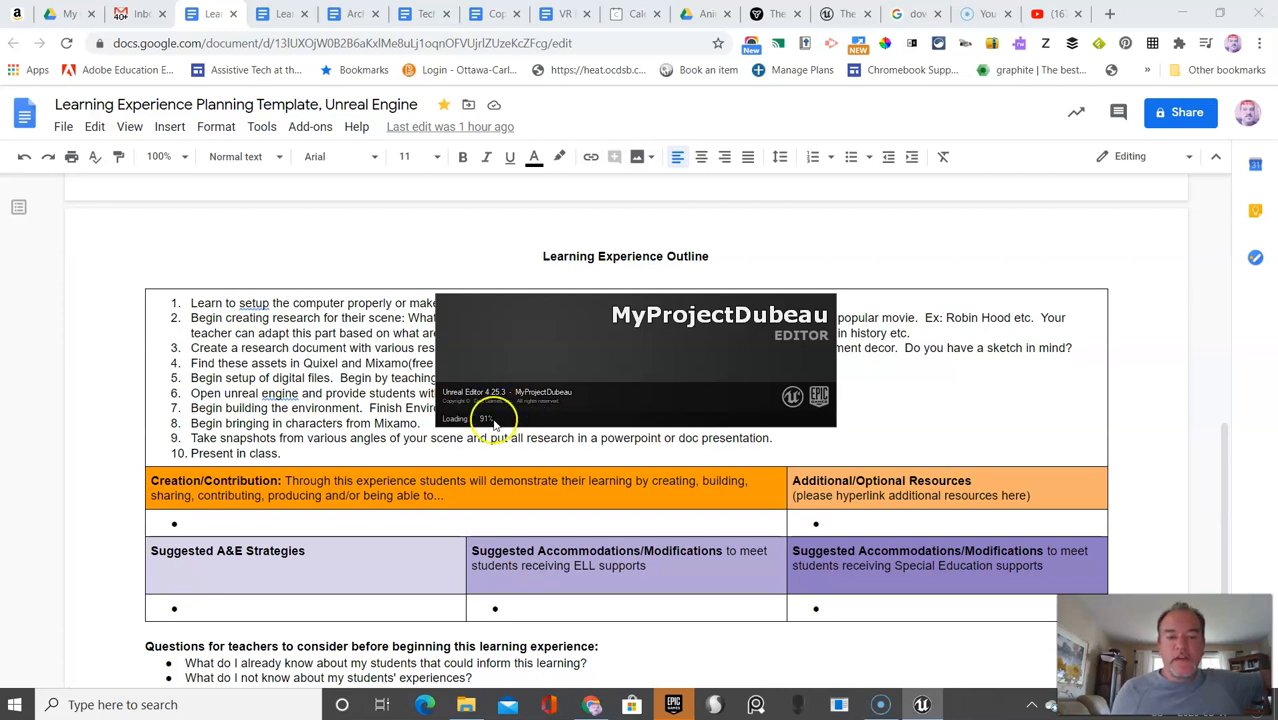
pyautogui.moveTo(597, 395)
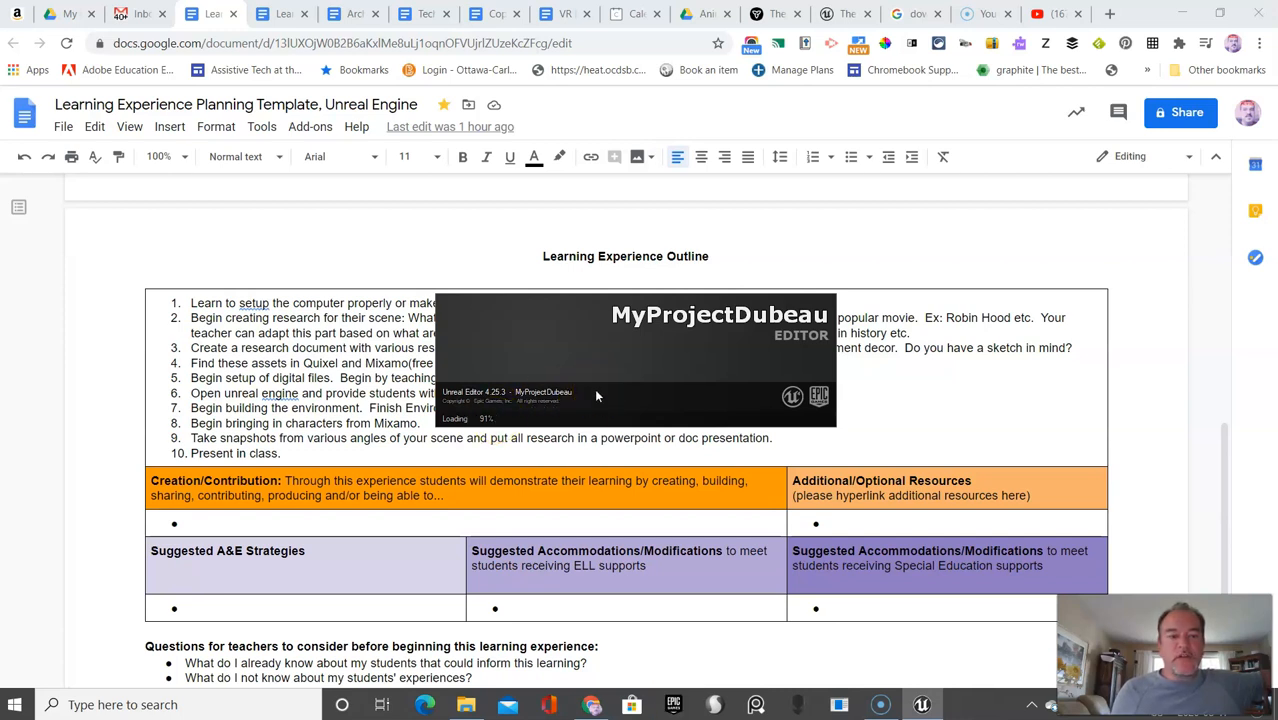